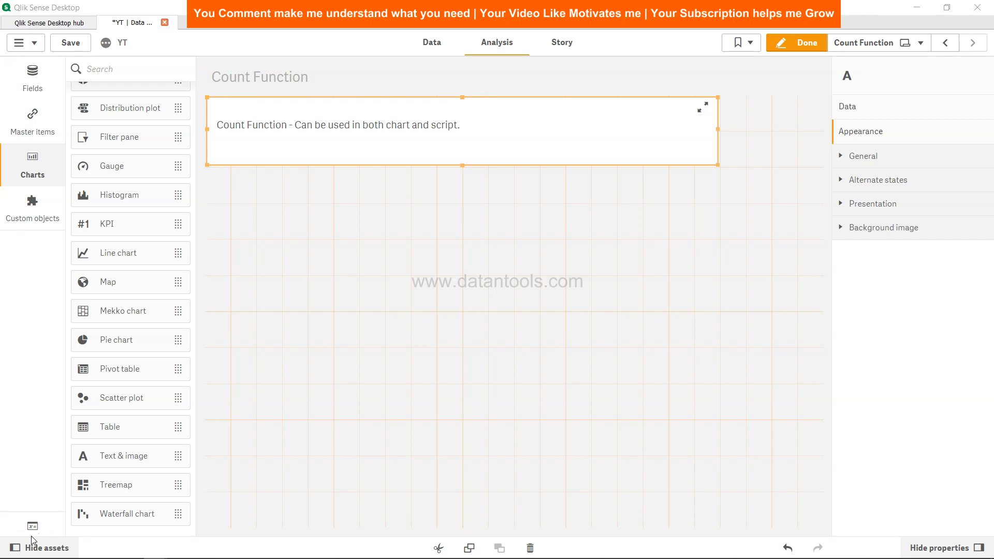
mouse_move(346, 360)
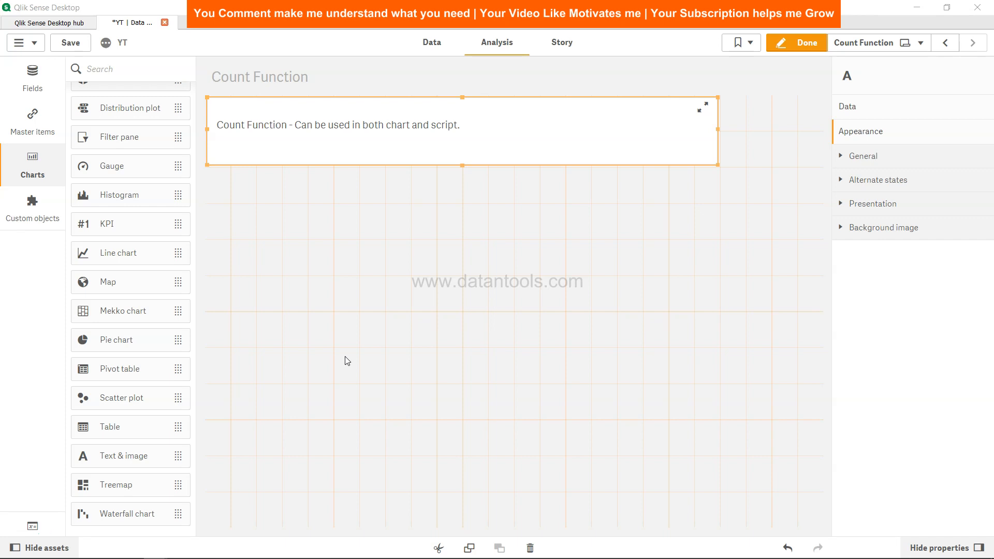
mouse_move(410, 245)
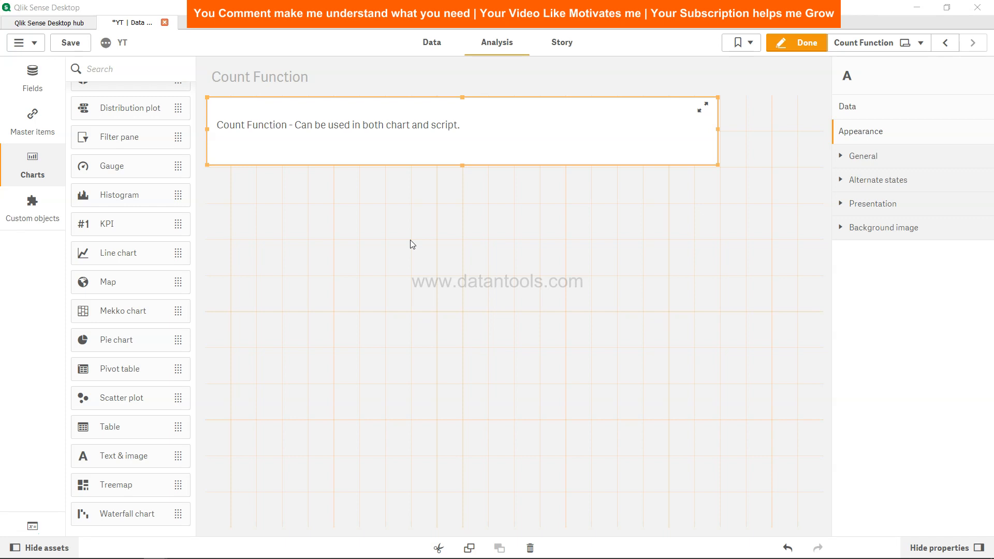
mouse_move(436, 83)
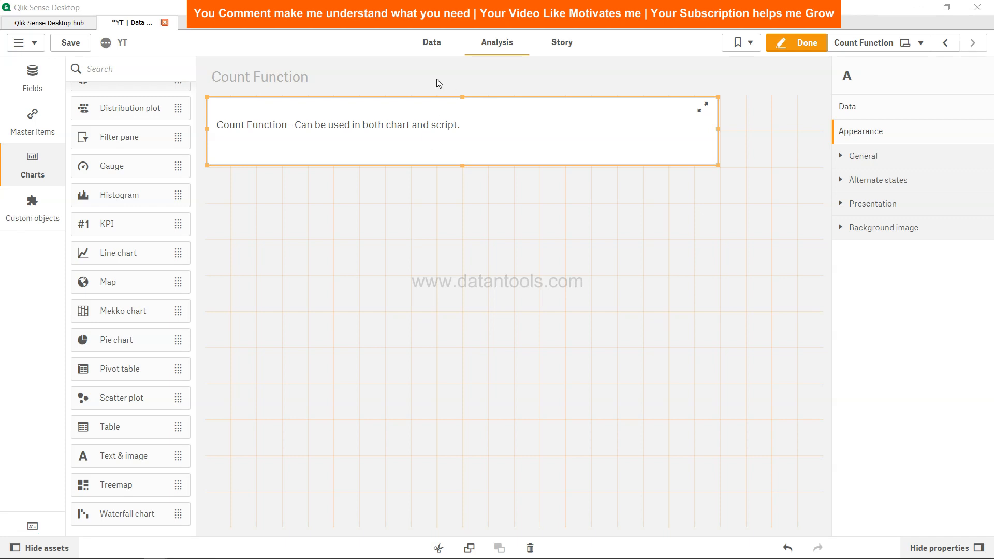
mouse_move(430, 43)
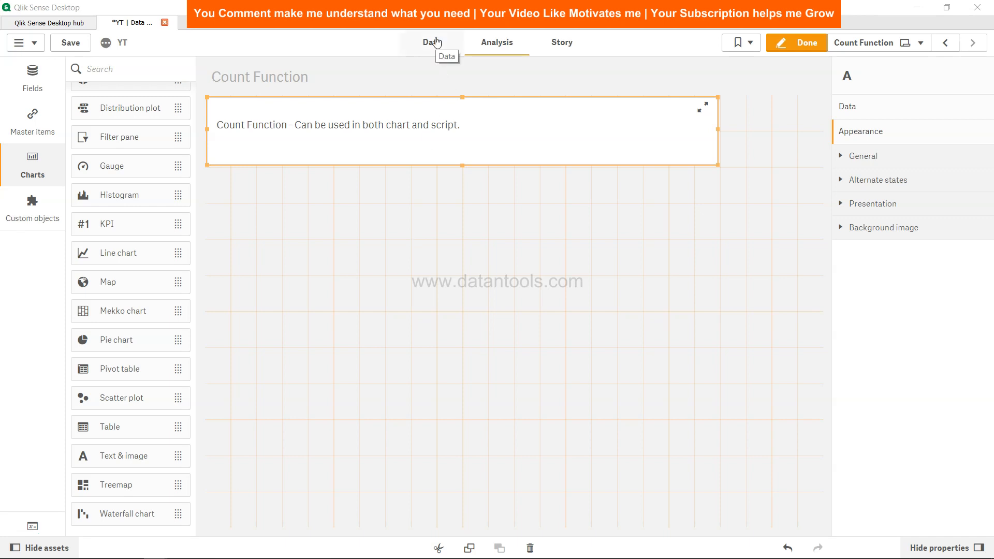
Step: Switch to the Data load editor holding the inline Temp customer-orders table
left_click(431, 43)
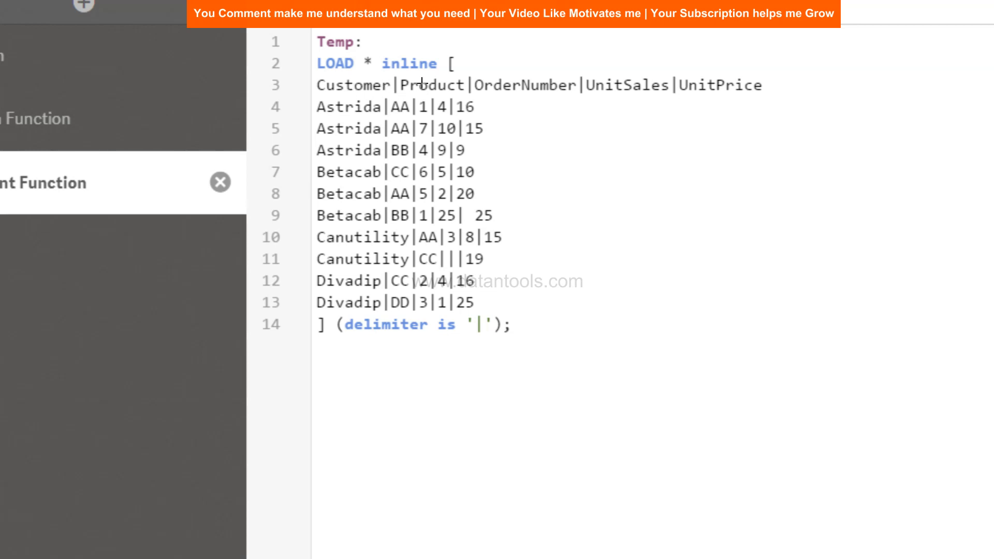
mouse_move(415, 86)
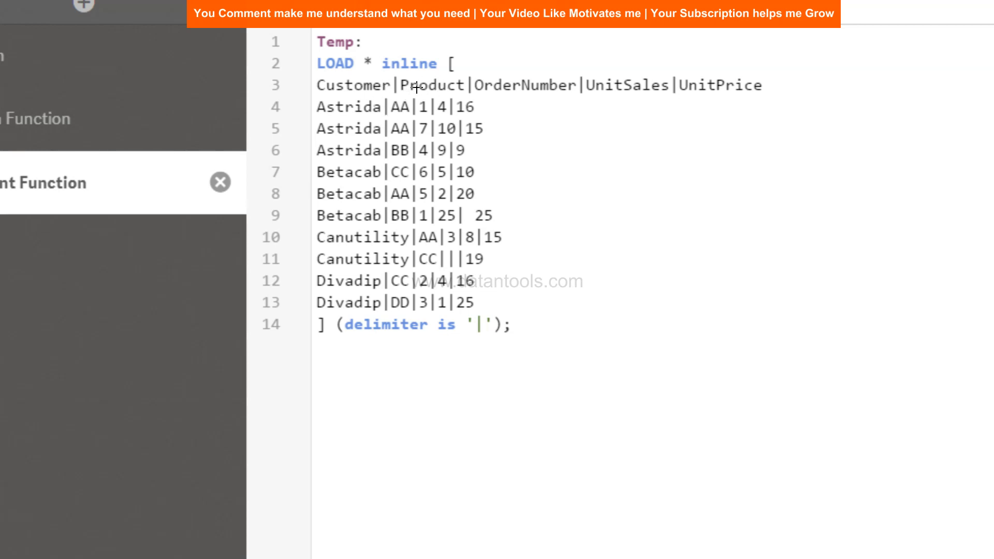
mouse_move(400, 146)
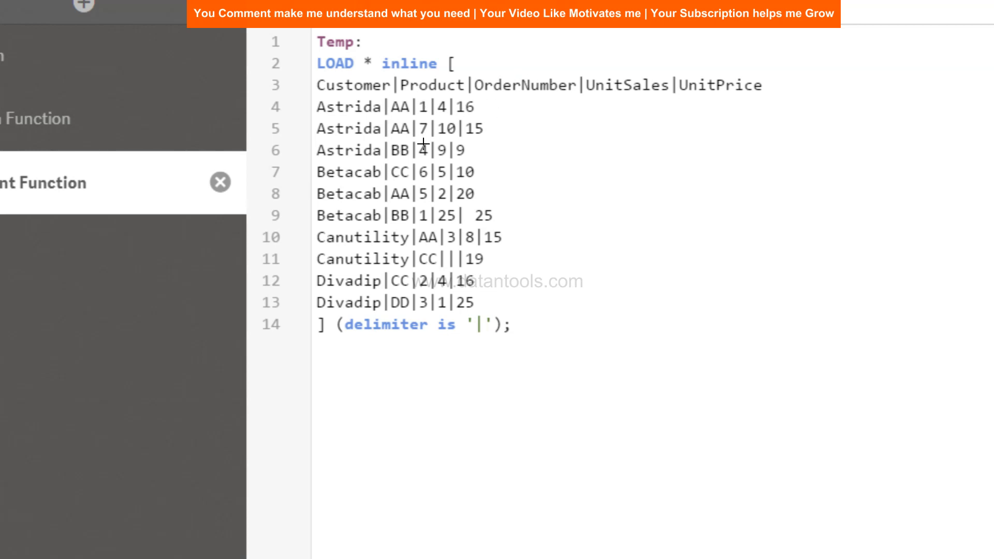
mouse_move(448, 107)
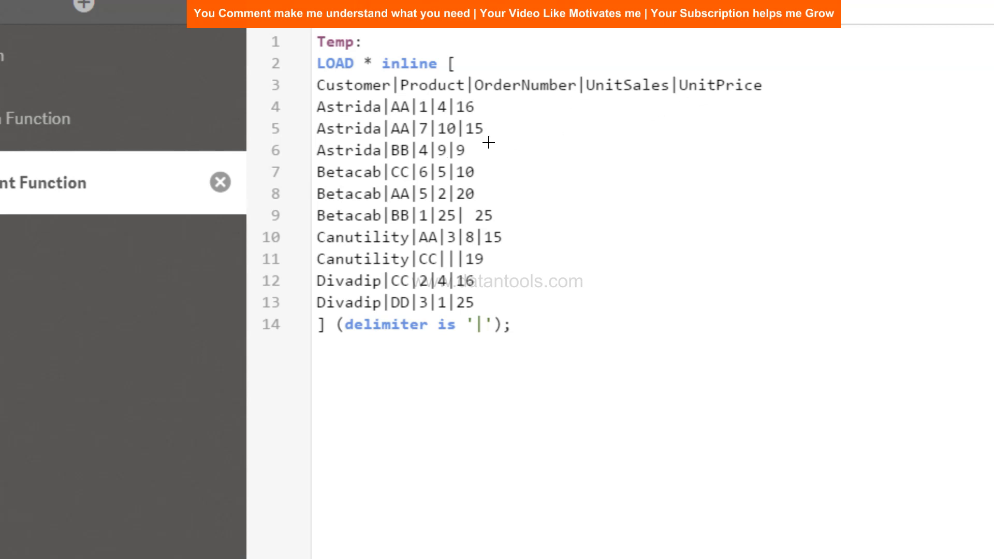
mouse_move(466, 161)
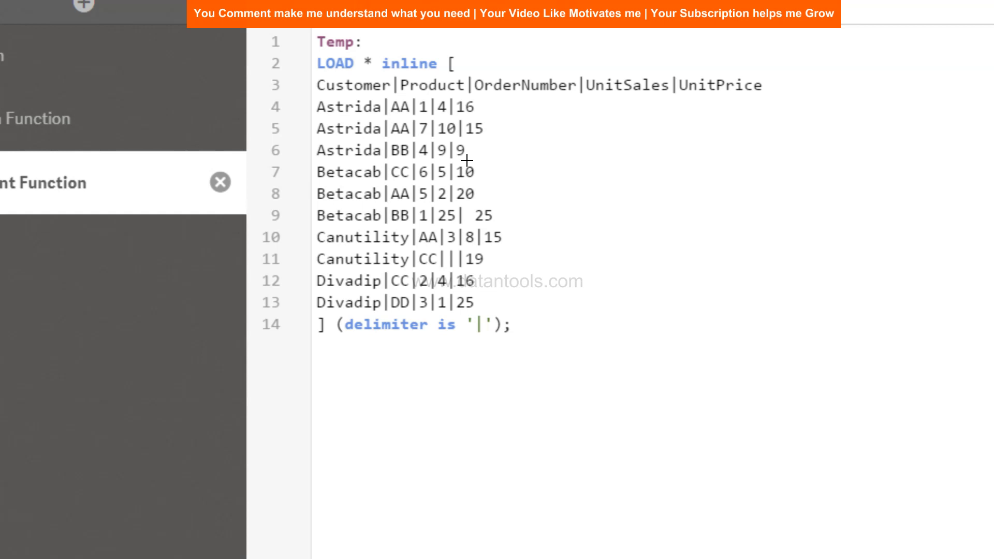
mouse_move(435, 81)
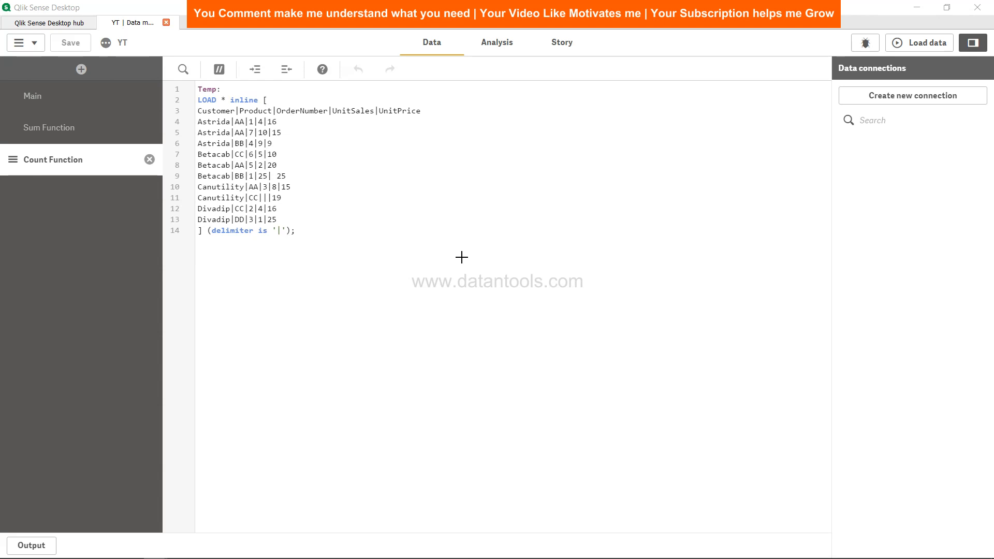
mouse_move(303, 118)
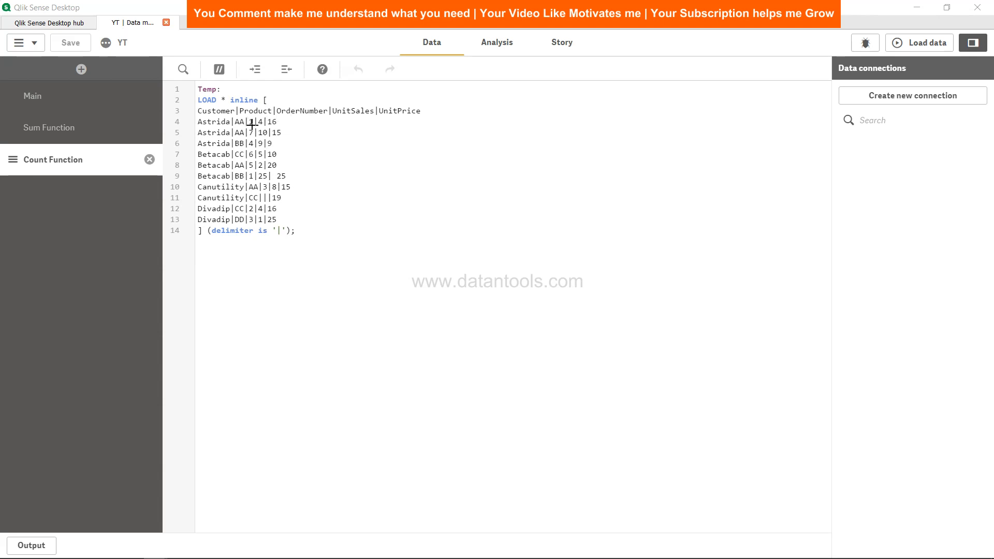
mouse_move(257, 143)
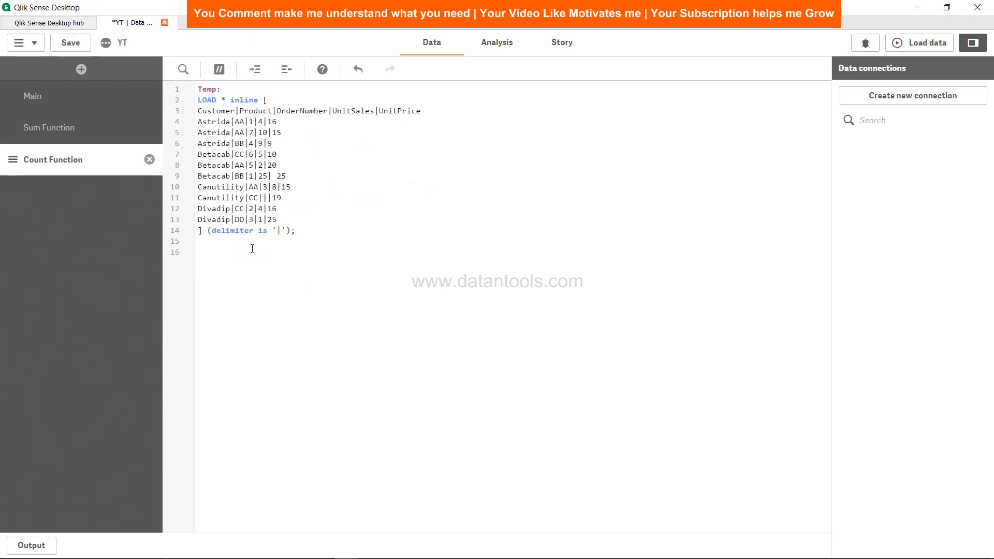
Step: Begin the Count1 load with Customer and Count(OrderNumber) from the script
type("Count1:")
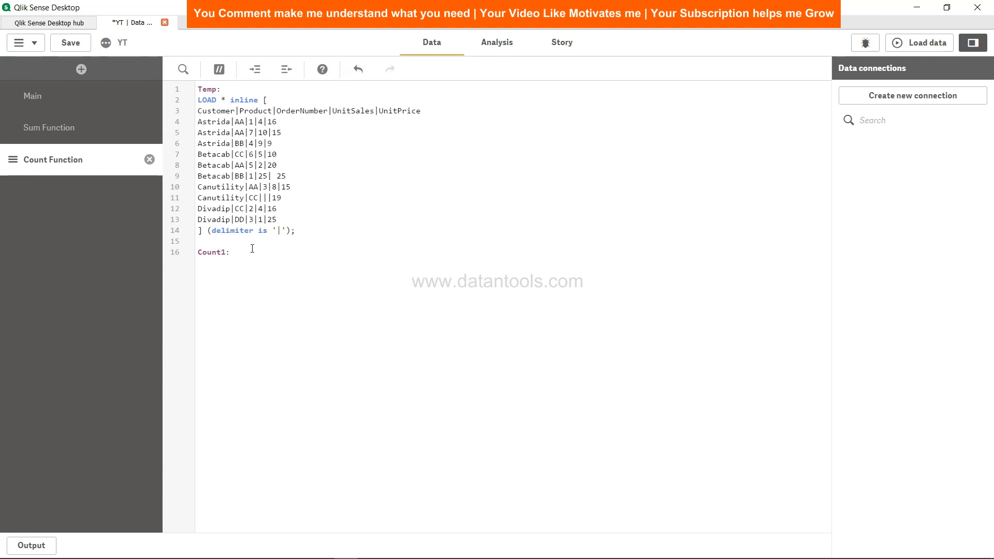
key("enter")
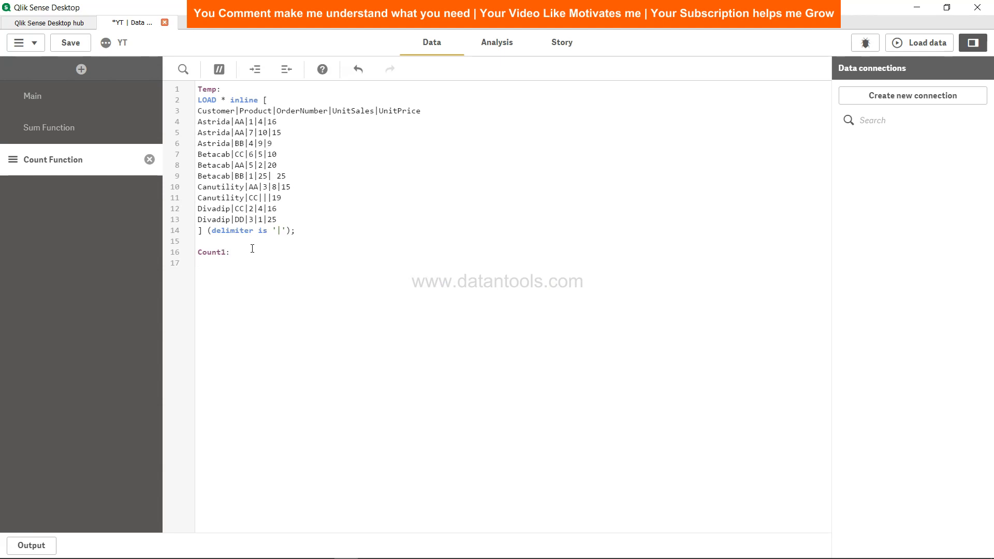
type("LOAD")
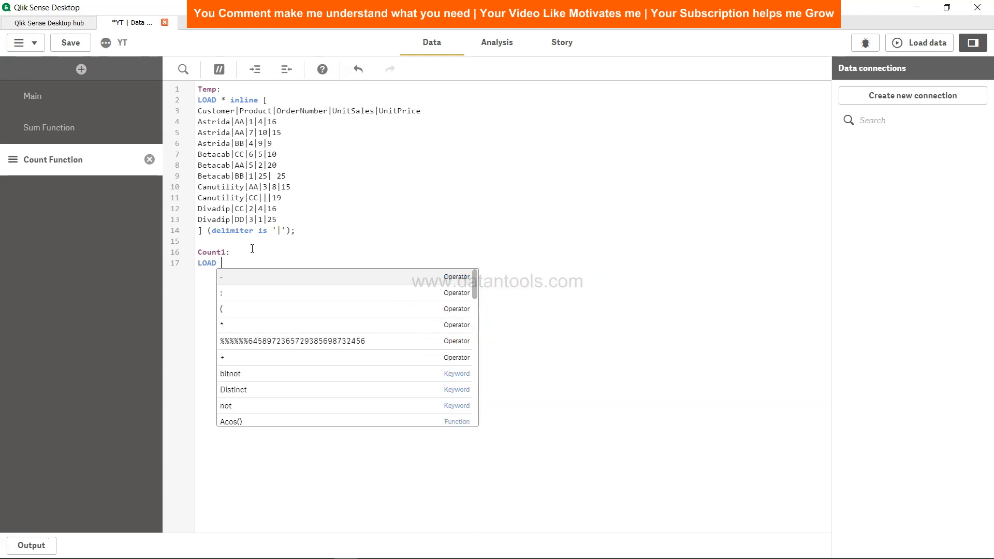
type("Custom")
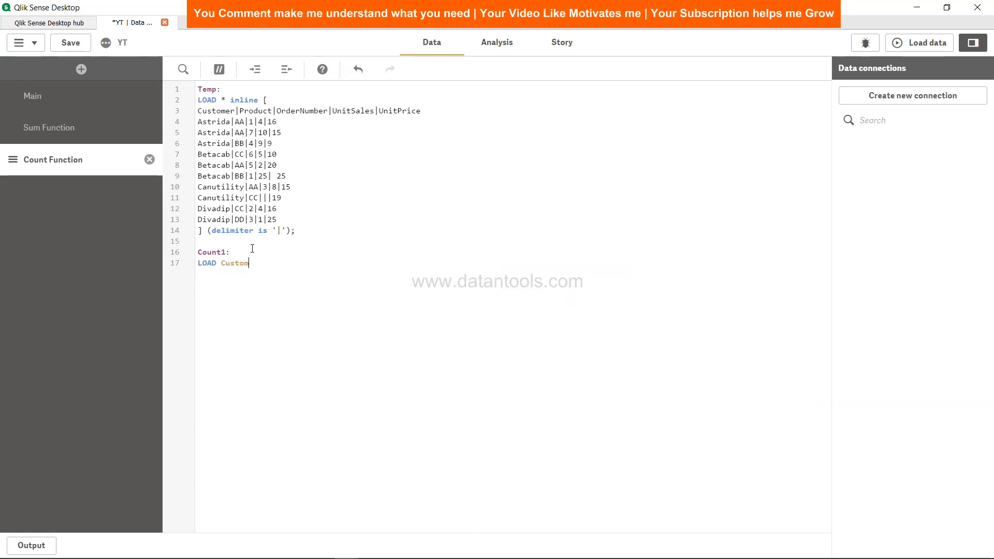
type(",Cou")
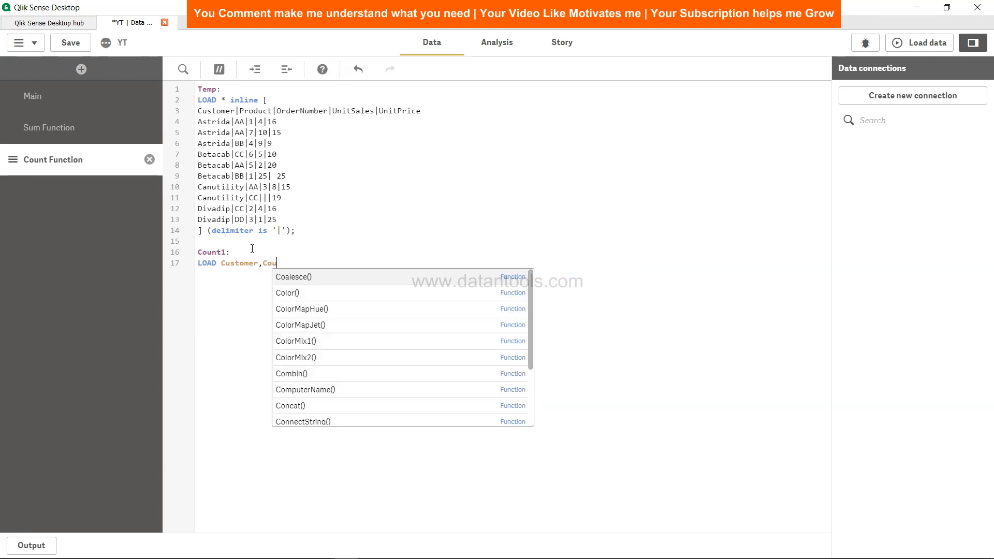
type("nt(")
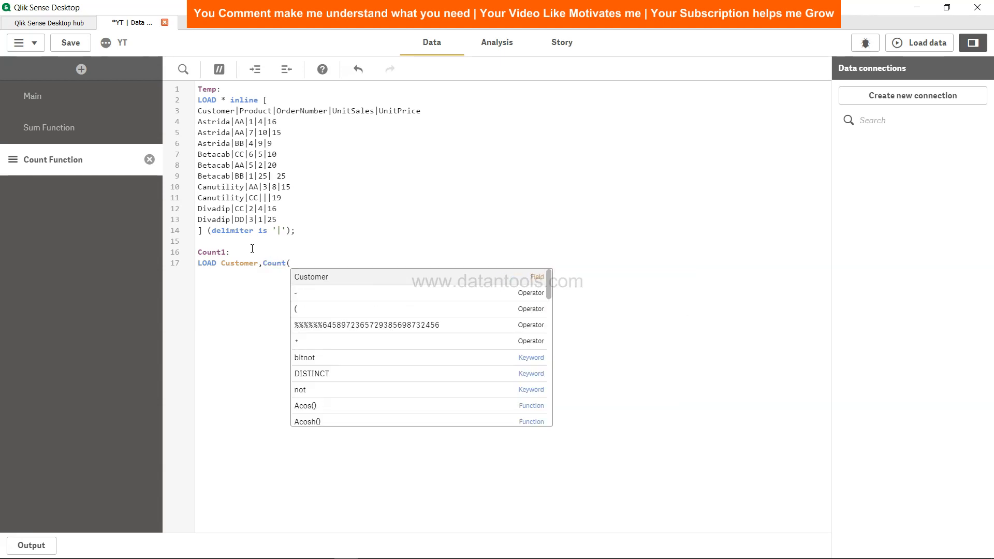
type("Order")
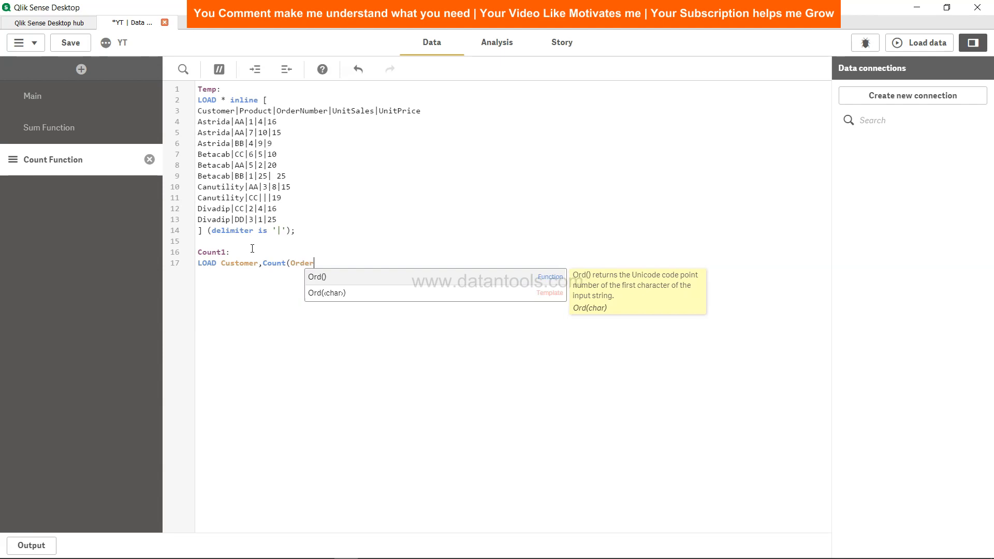
type("Nu")
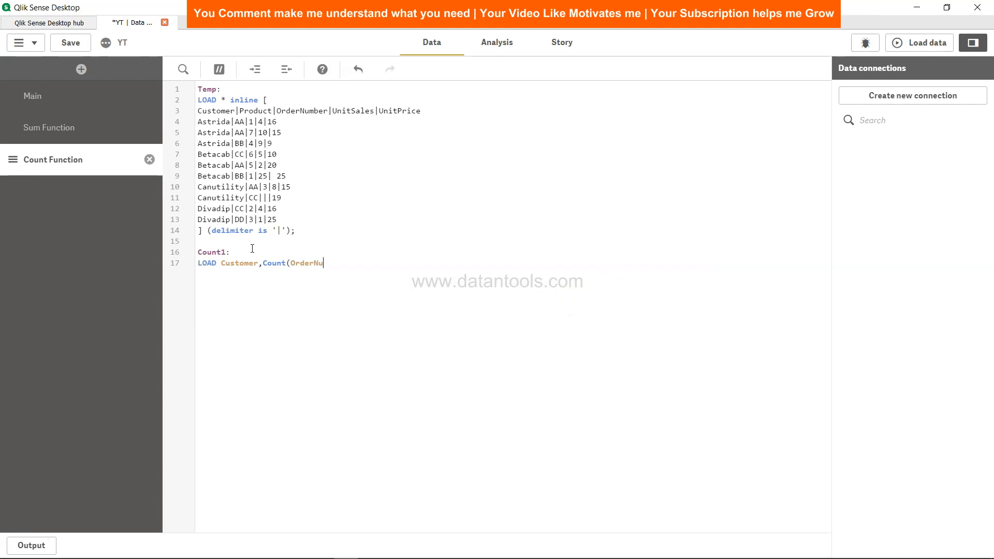
type("mber")
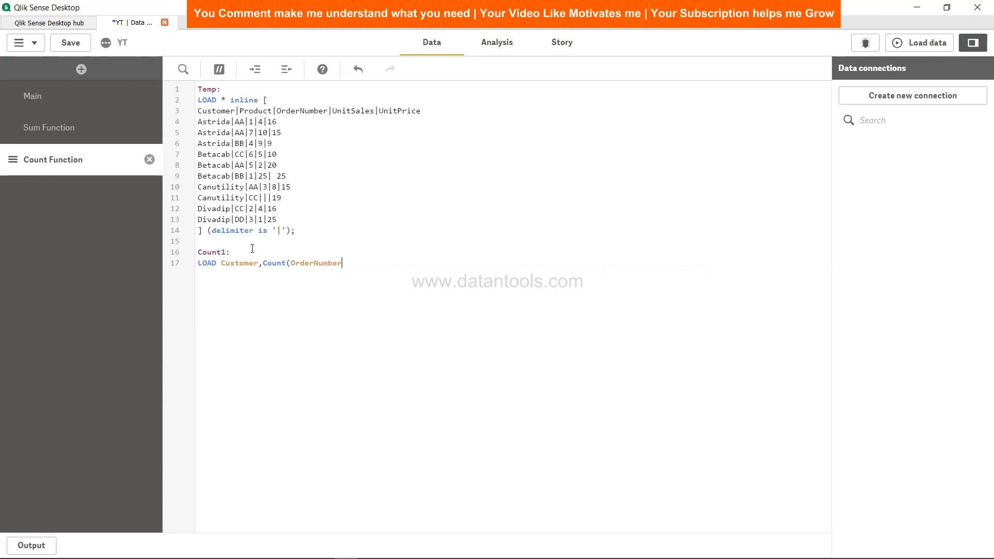
type(")")
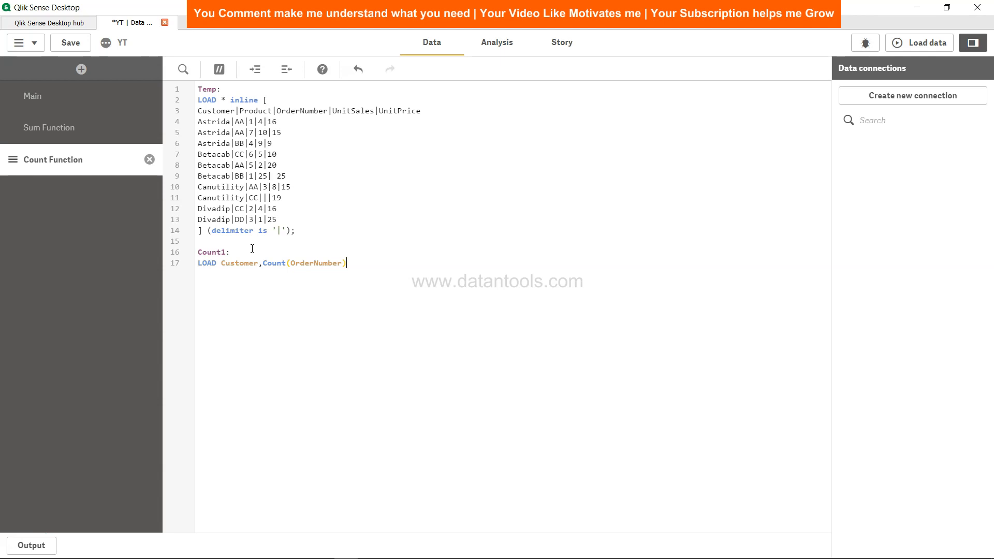
Step: Alias the count as Orders_Customer_Count and source it Resident Temp, starting Group By
type("as")
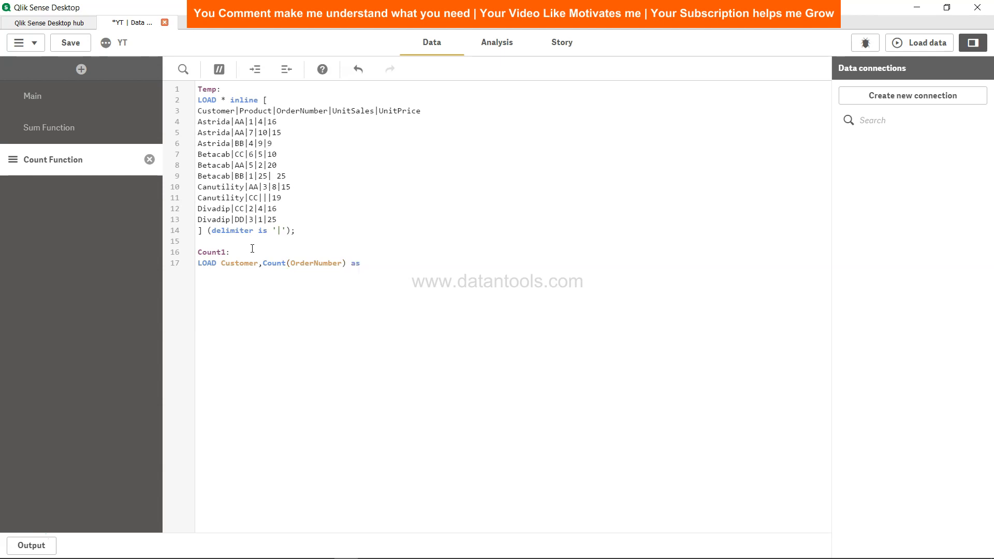
type("Or")
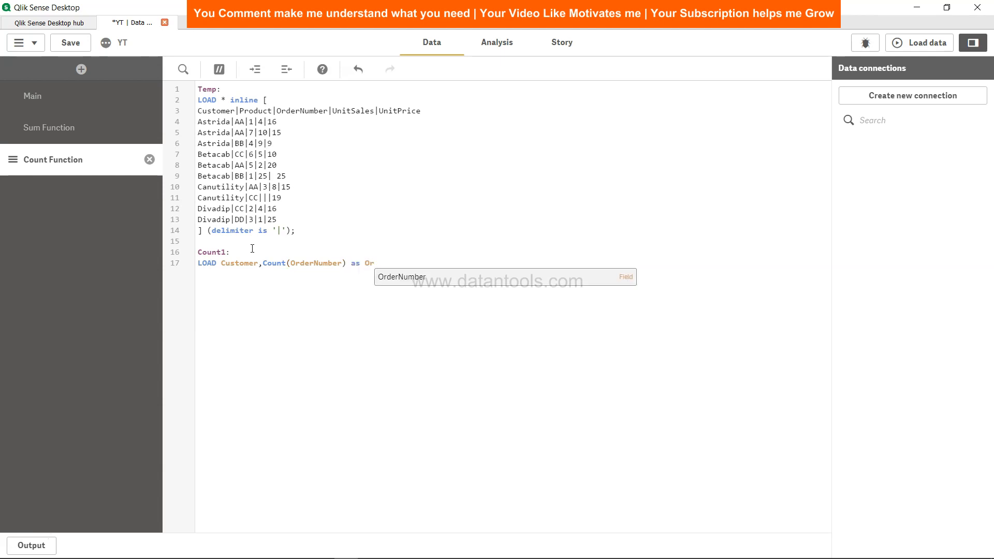
type("ders_")
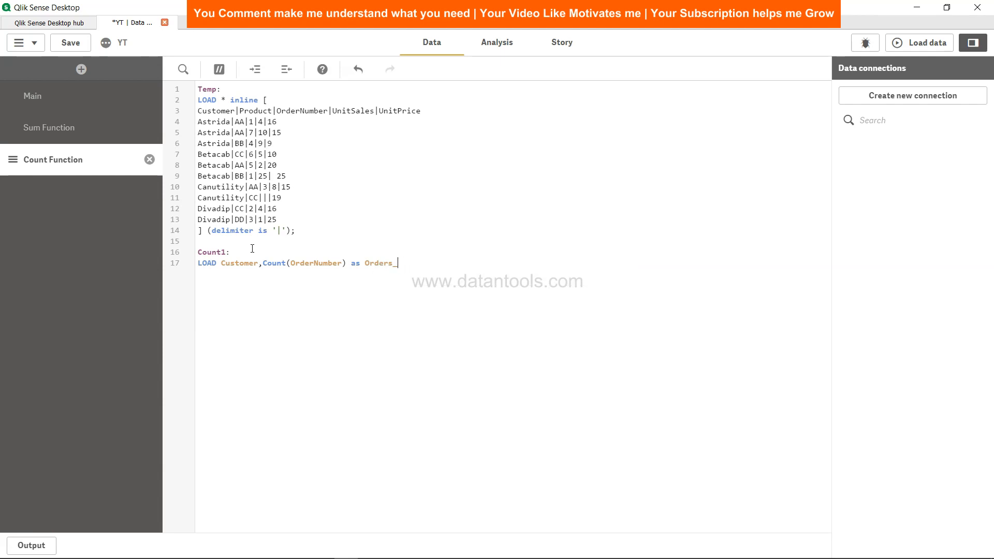
type("Customer")
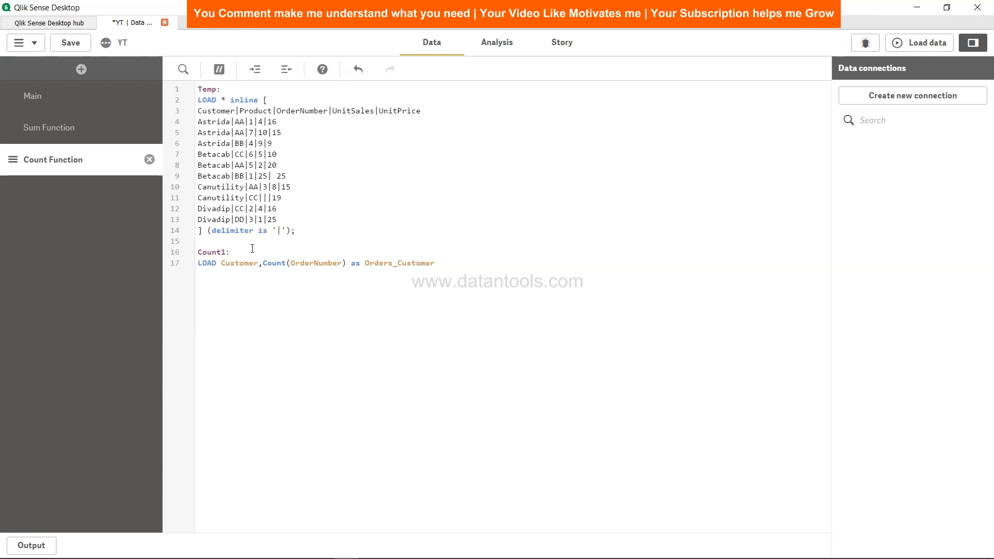
type("_Count")
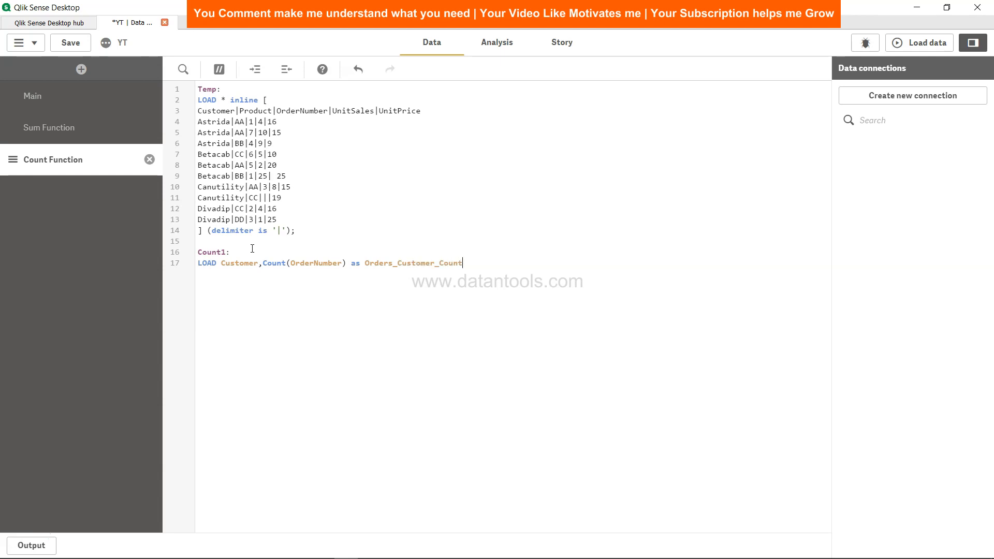
type("Resident")
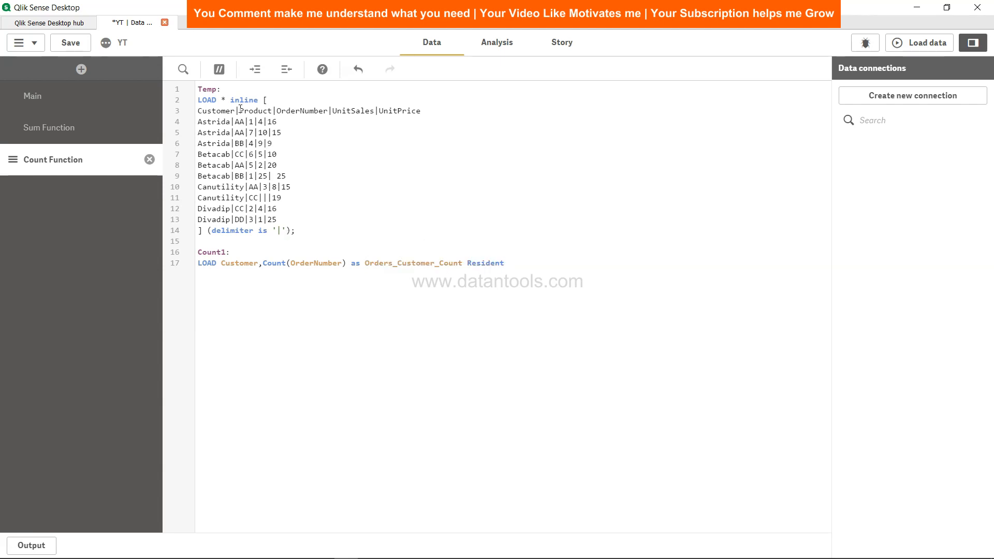
type("Temp")
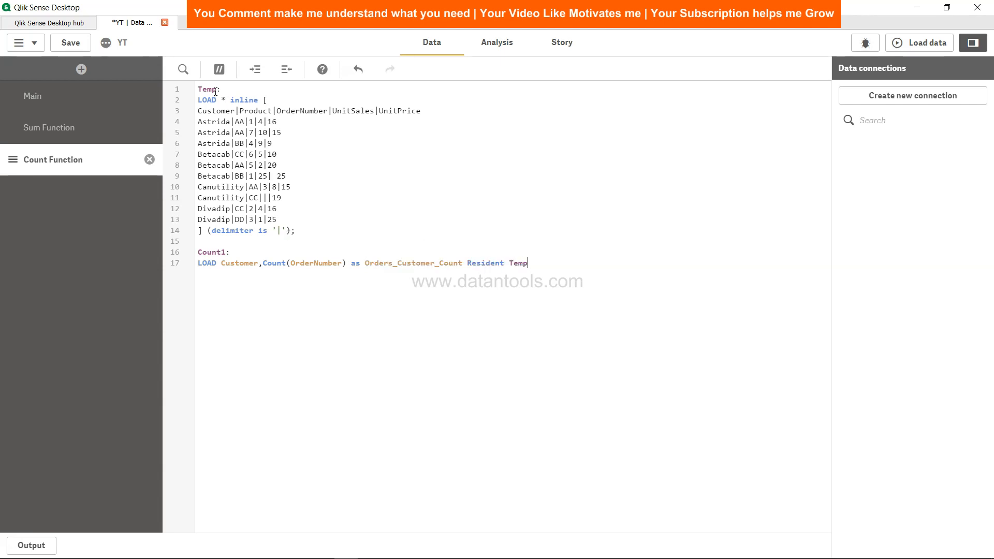
type("Group By")
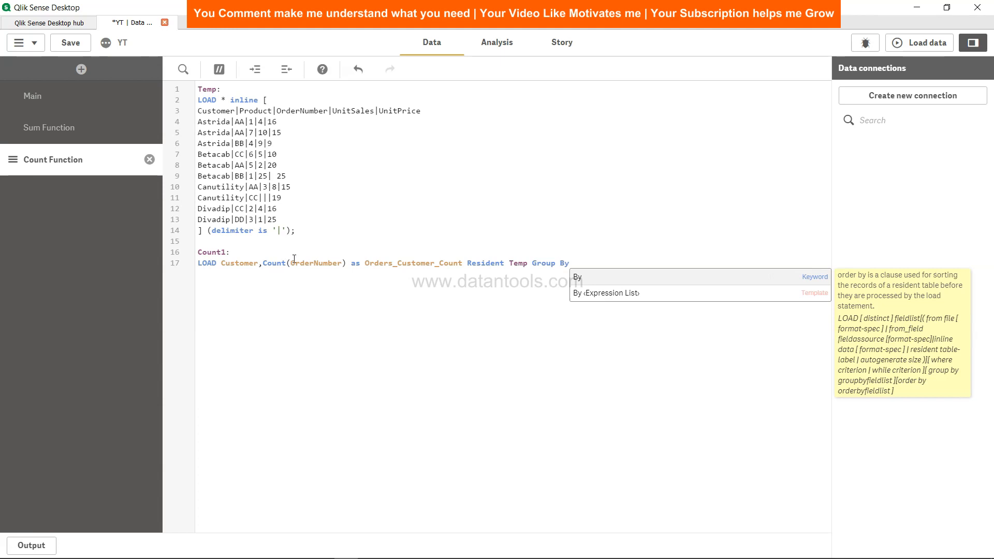
mouse_move(522, 278)
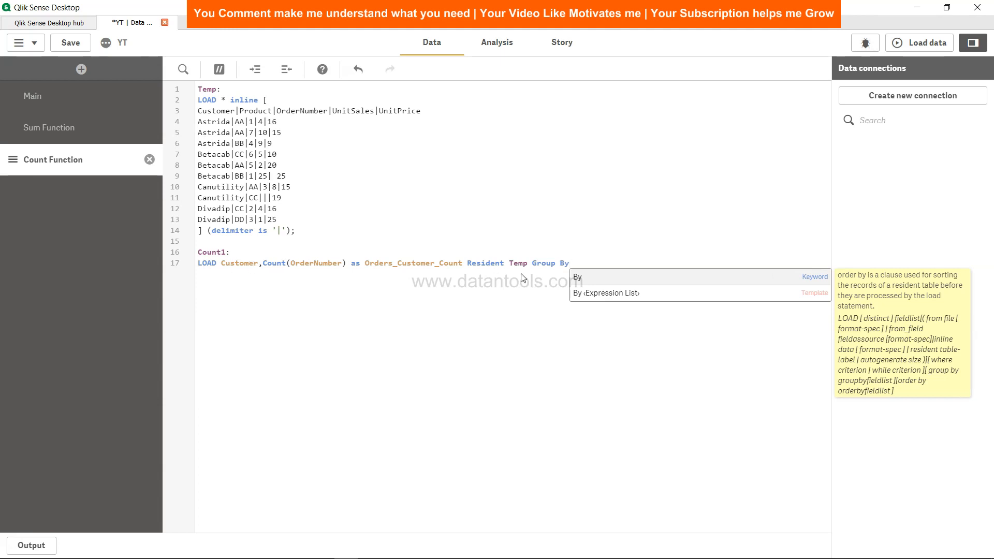
mouse_move(575, 280)
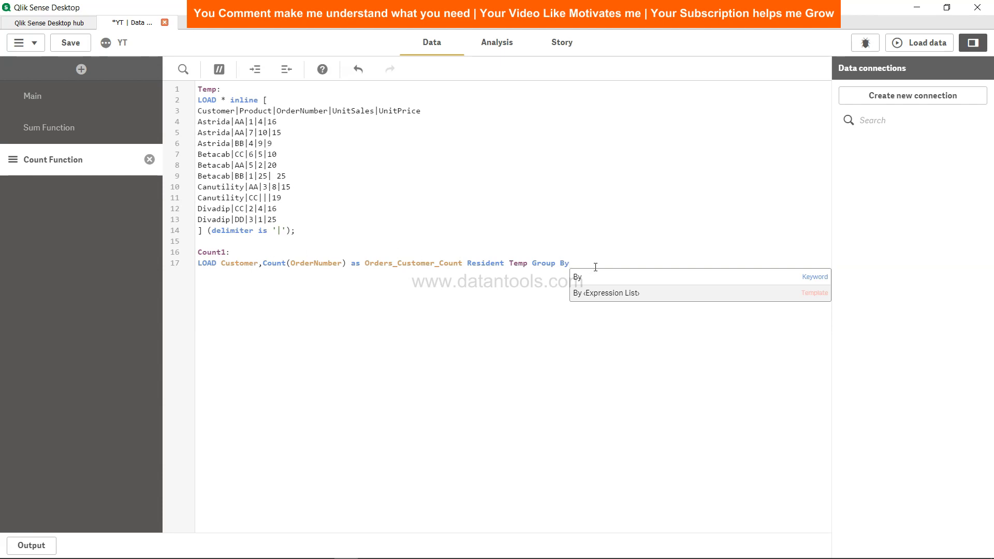
Step: Finish the statement with Group By Customer and a closing semicolon
type("Customer,")
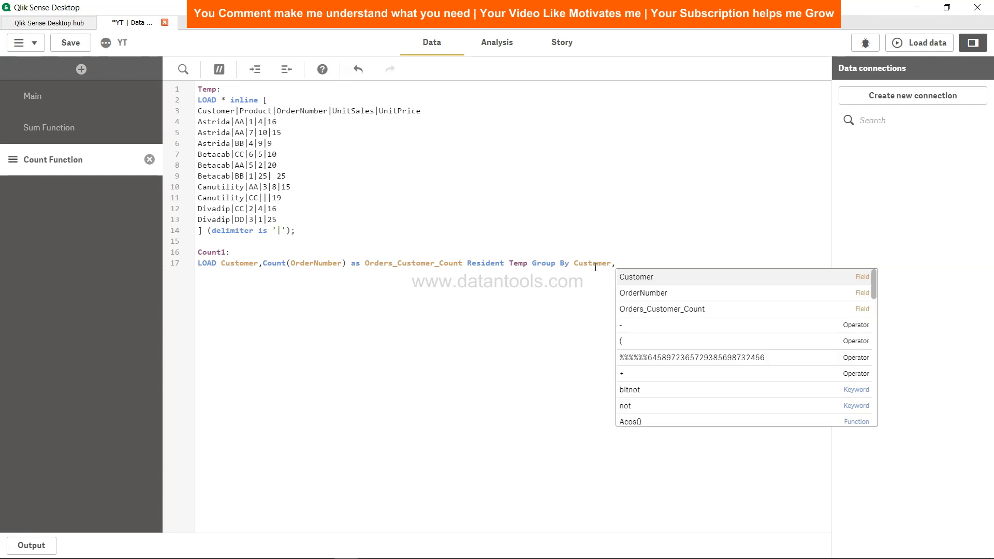
type(";")
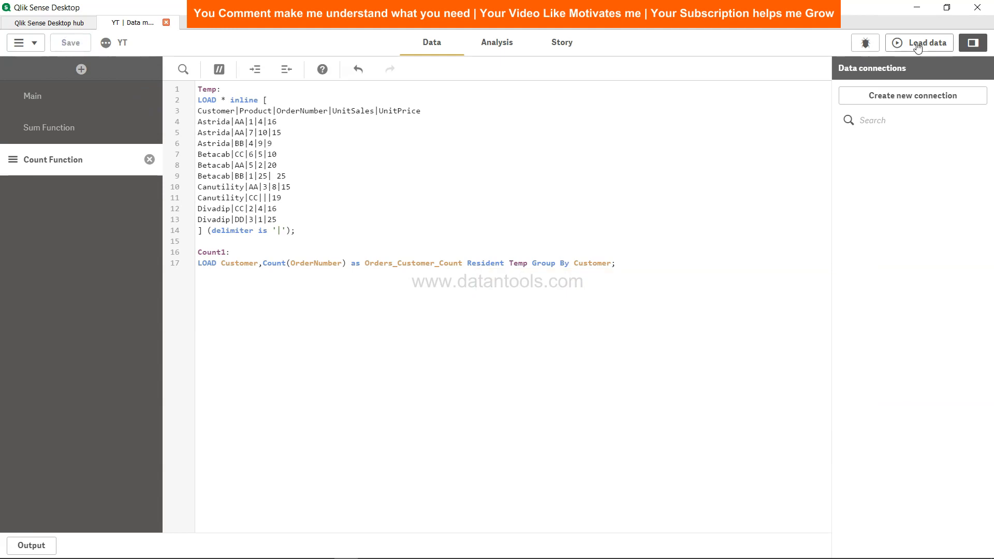
Step: Reload the data to build Count1 with 4 rows, then return to the analysis sheet
left_click(918, 42)
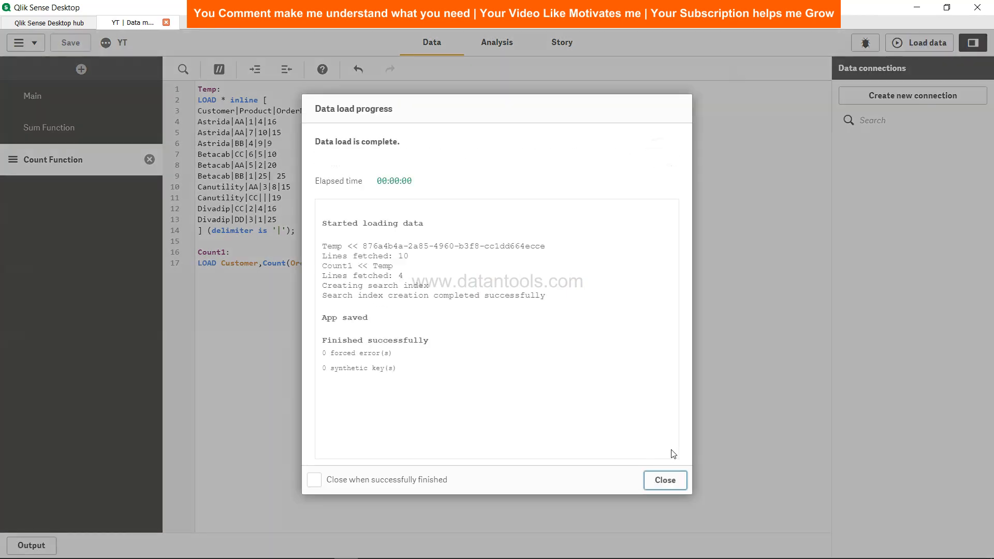
left_click(664, 479)
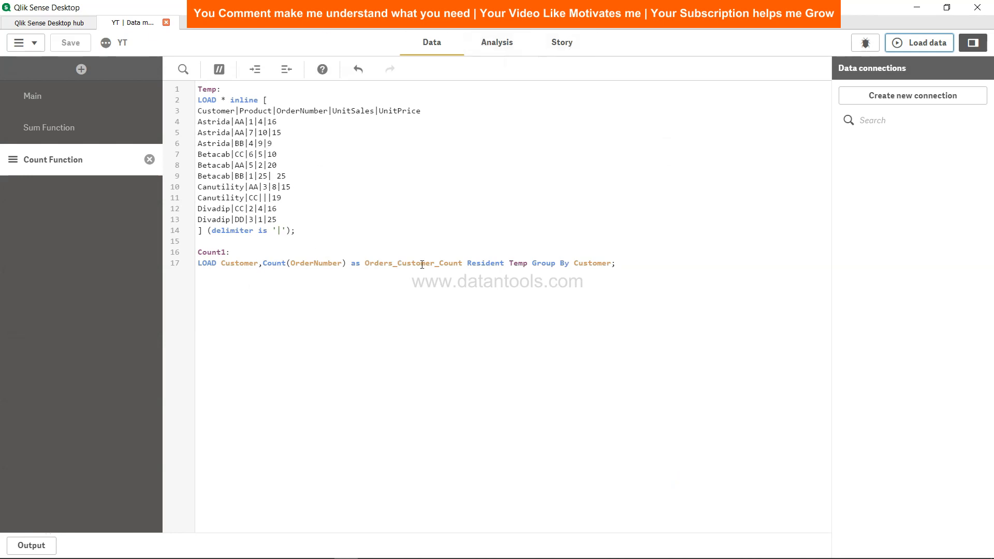
left_click(497, 43)
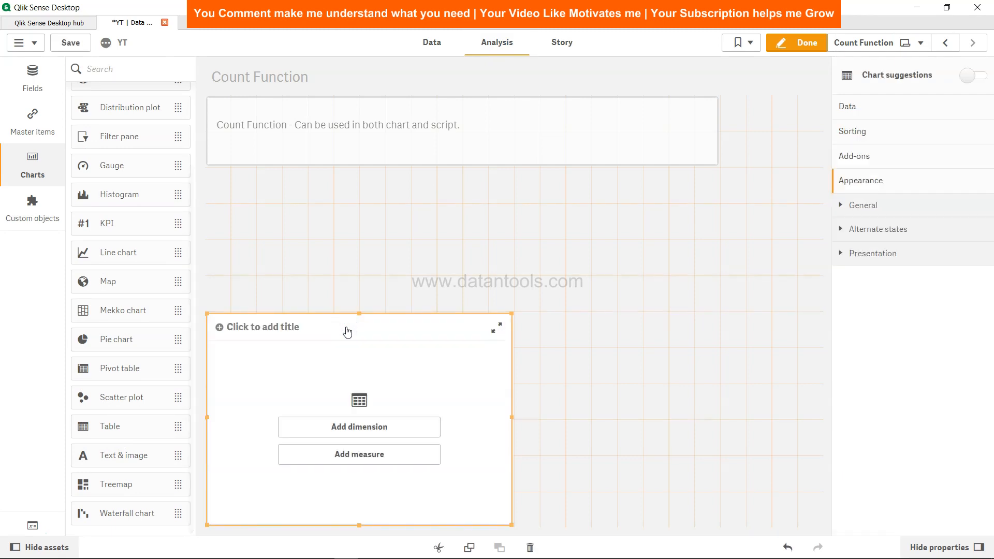
Step: Add Customer as the table's dimension, listing Astrida, Betacab, Canutility and Divadip
left_click(359, 426)
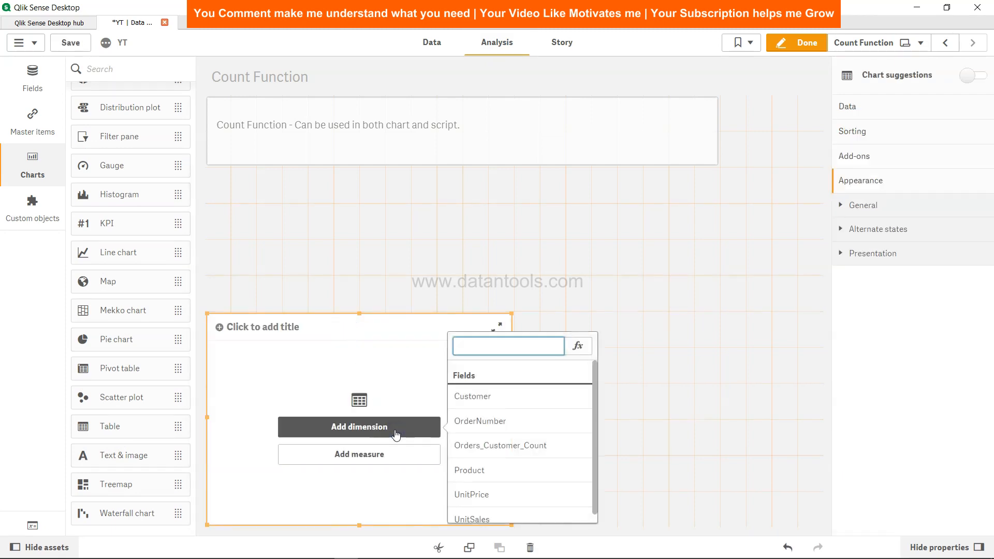
type("cu")
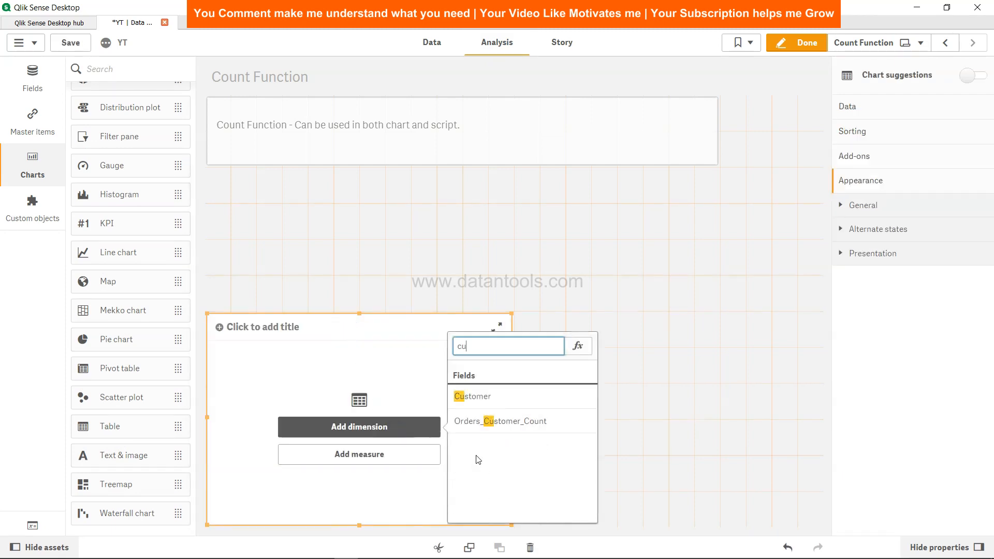
left_click(472, 396)
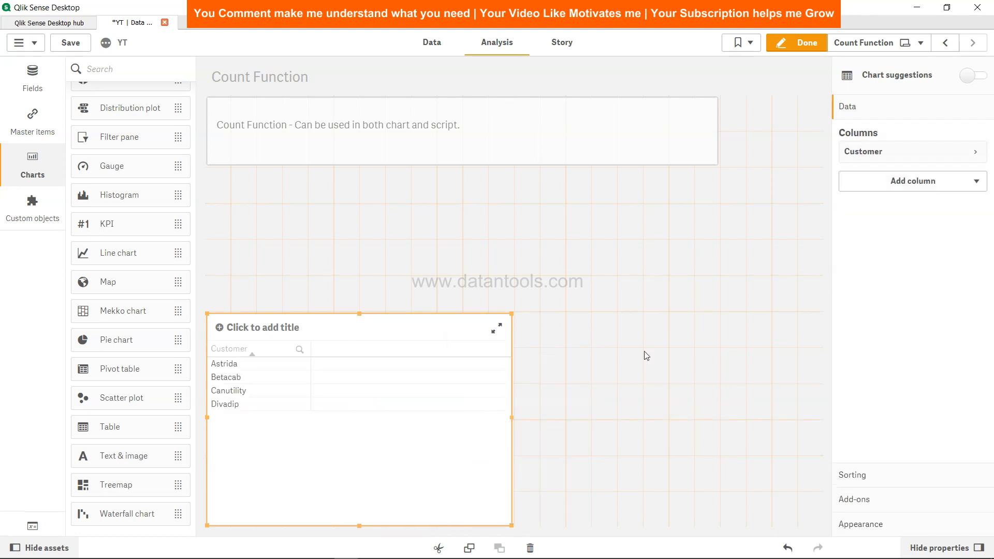
Step: Add the Orders_Customer_Count field as a second column showing 3, 3, 2, 2
left_click(911, 180)
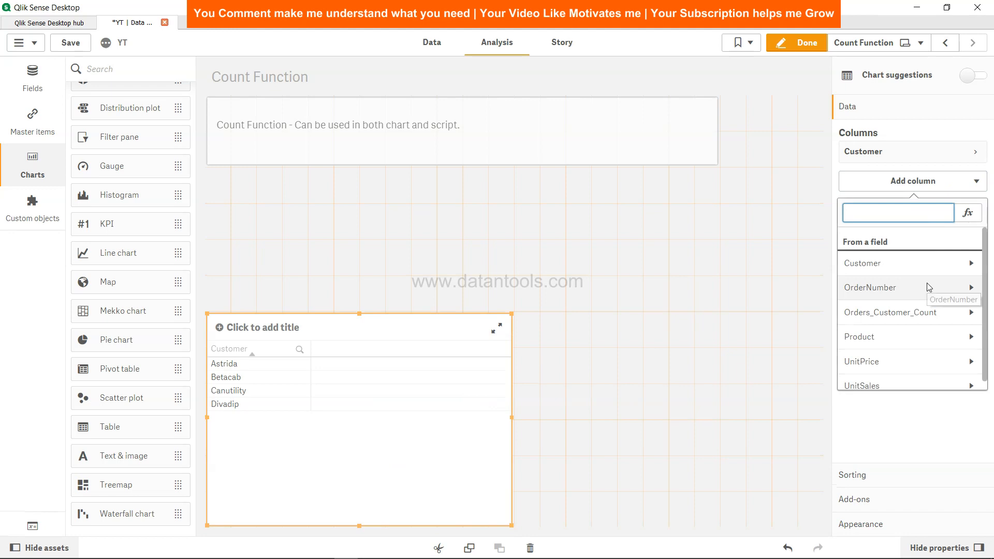
left_click(911, 180)
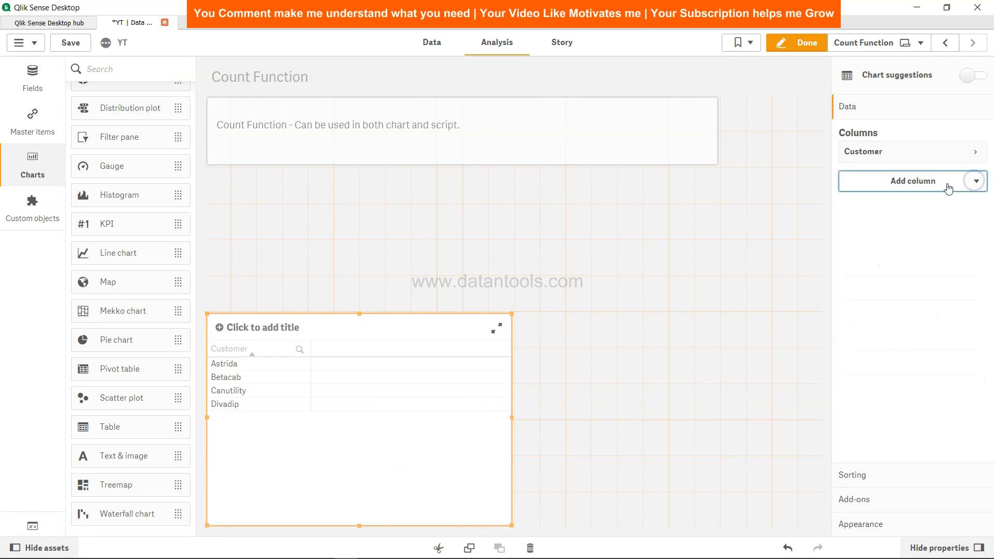
left_click(911, 180)
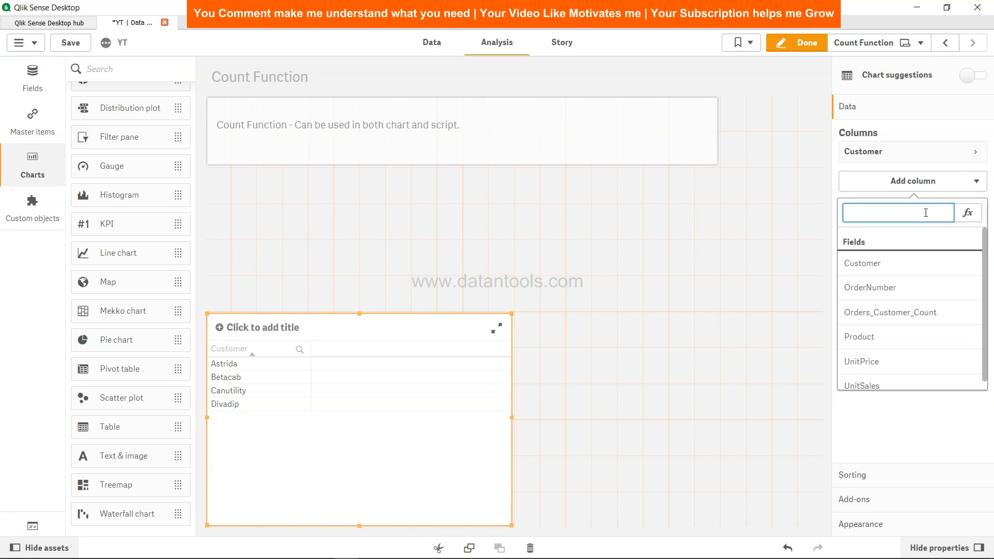
left_click(891, 312)
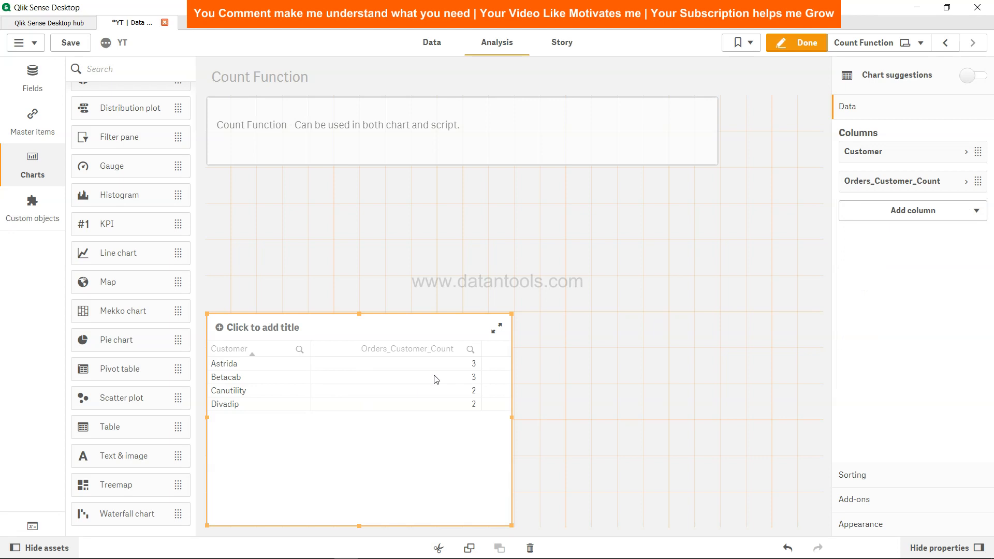
mouse_move(233, 400)
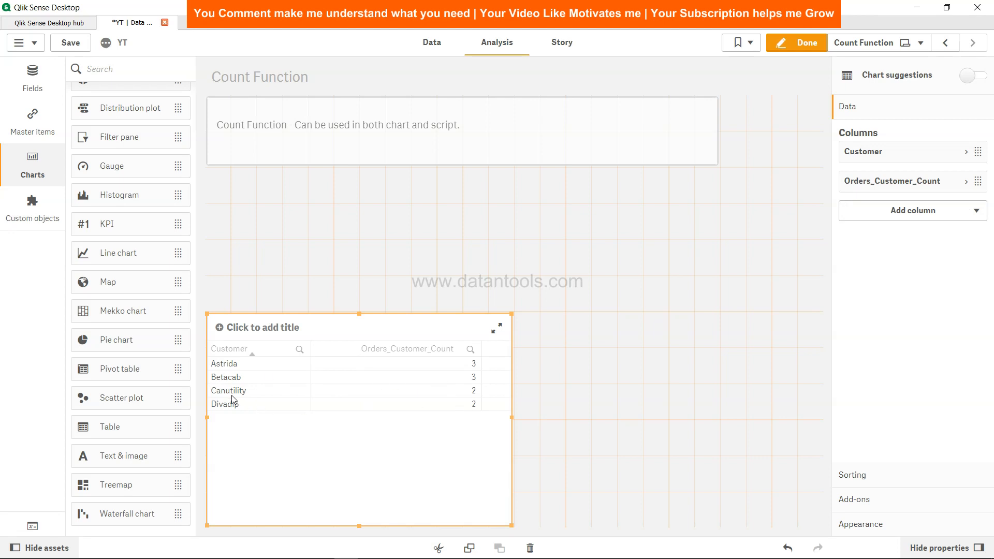
mouse_move(348, 409)
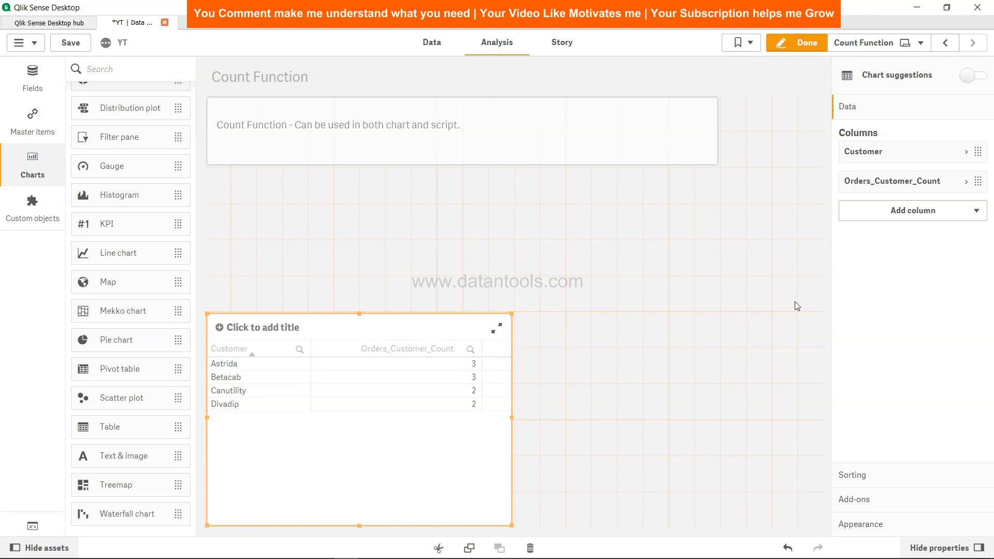
Step: Add a Count(OrderNumber) measure column matching the script counts, totalling 10
left_click(911, 211)
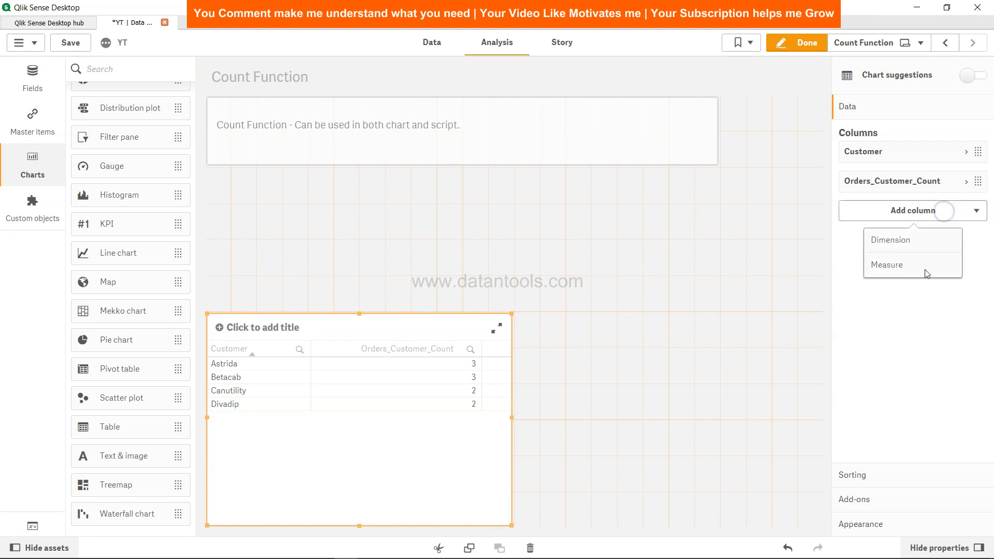
left_click(889, 239)
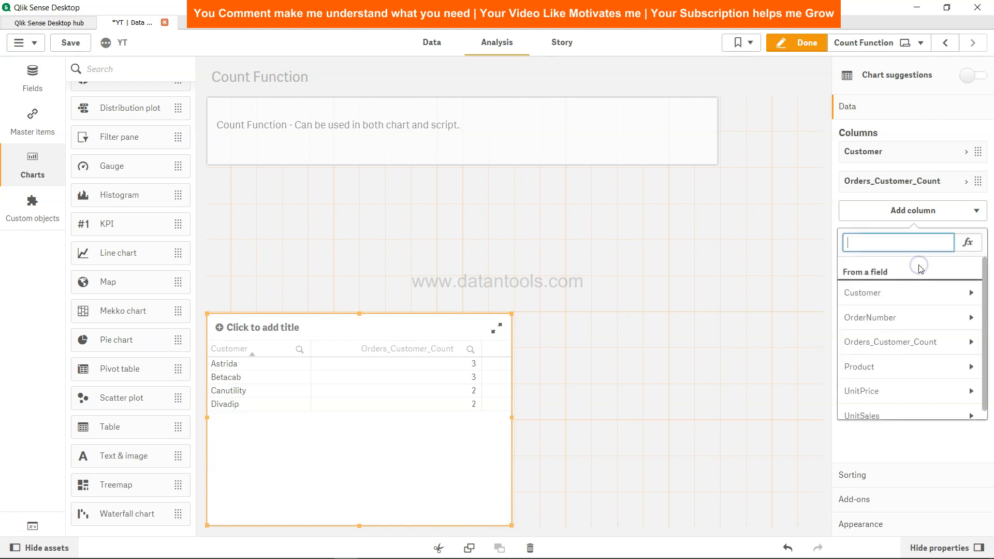
type("cou")
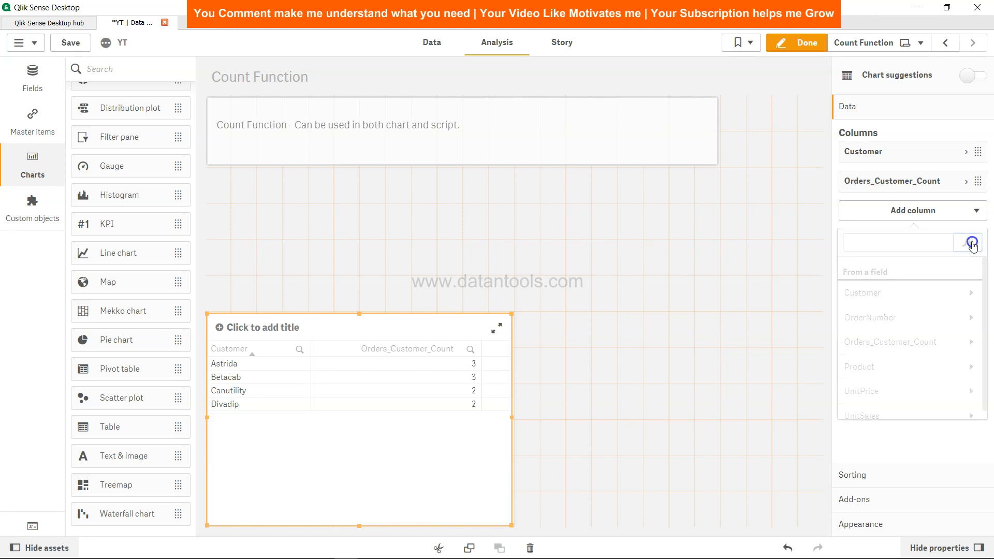
left_click(972, 242)
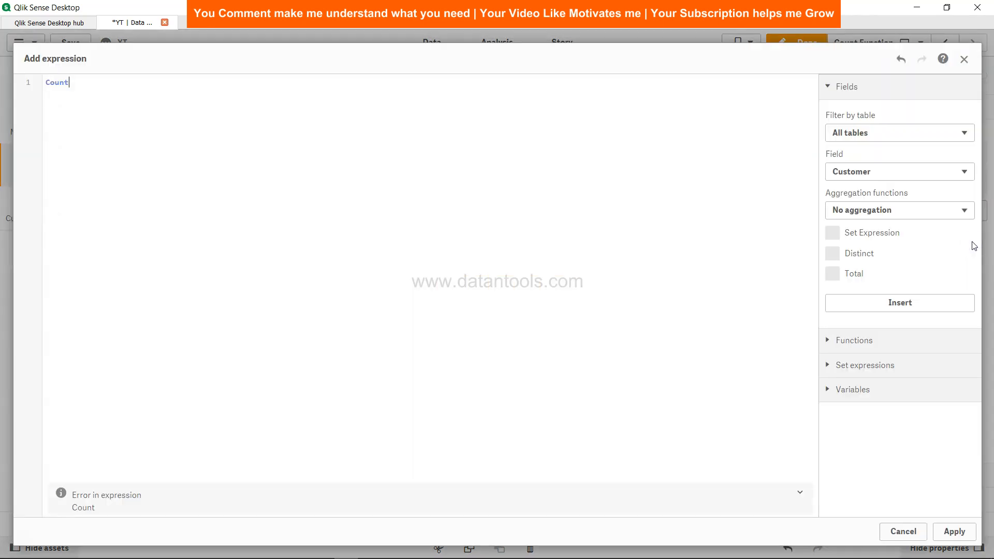
type("(")
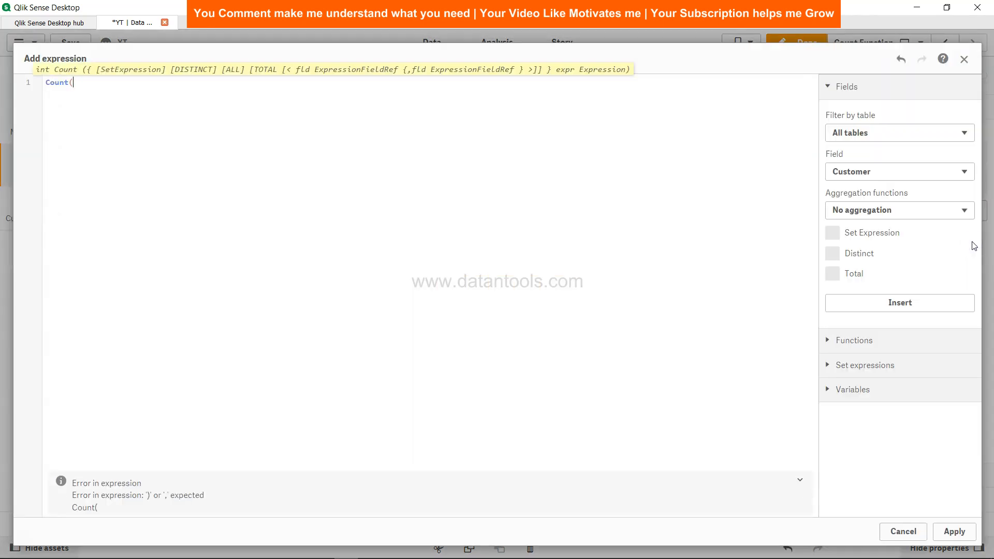
type("Order")
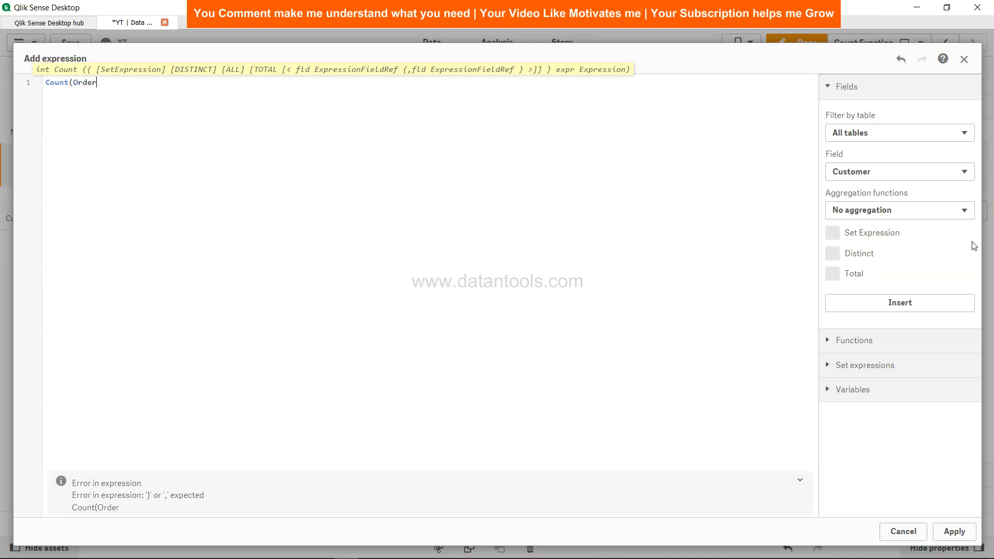
type("Number")
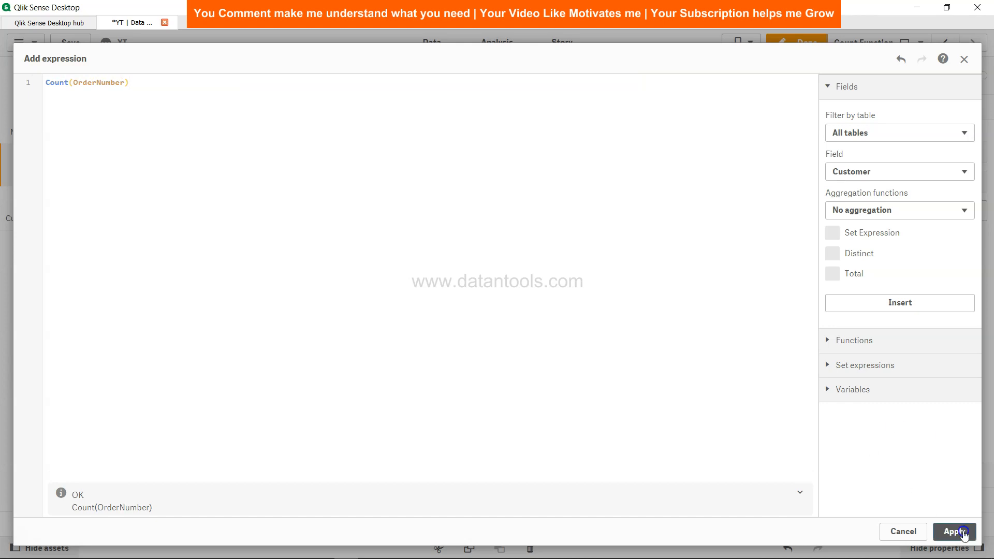
left_click(953, 530)
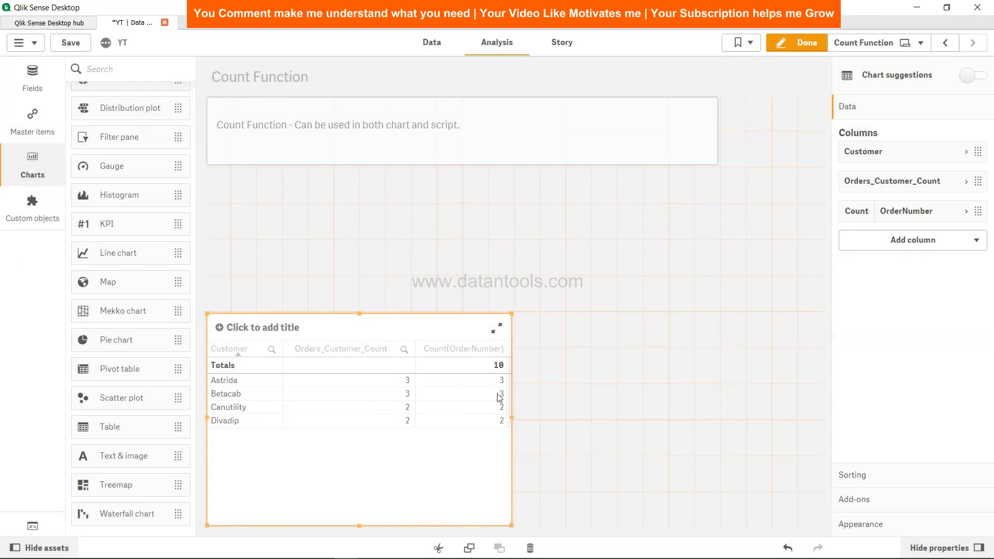
mouse_move(472, 421)
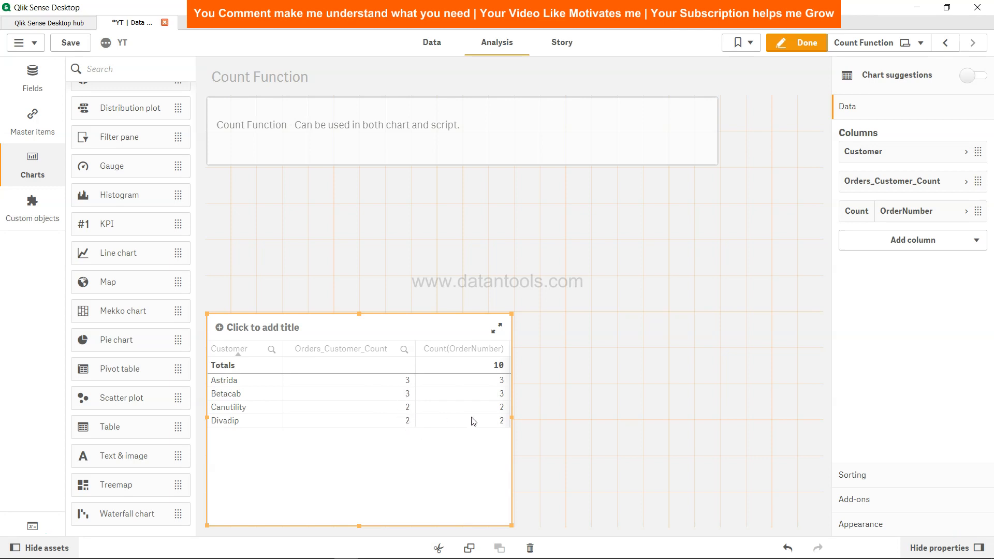
mouse_move(492, 441)
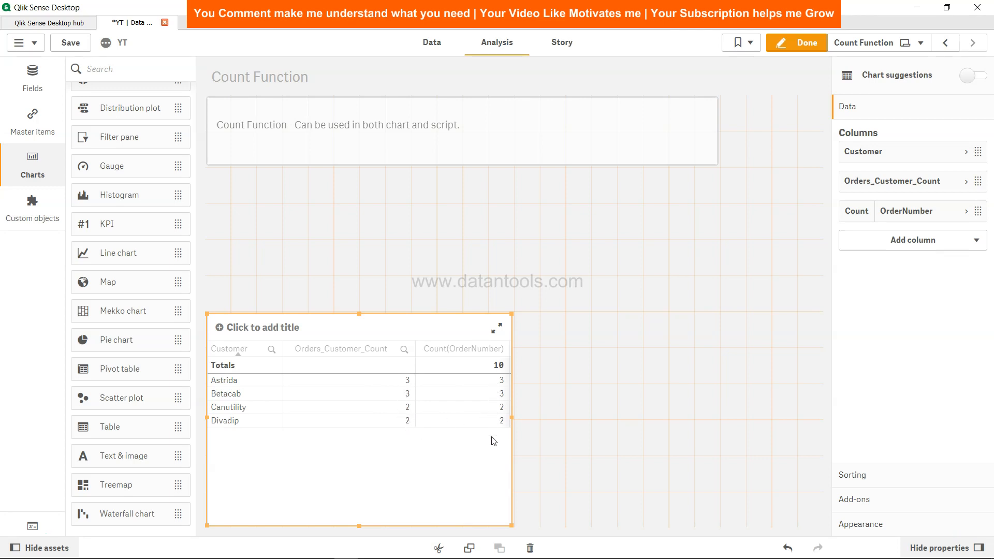
mouse_move(501, 374)
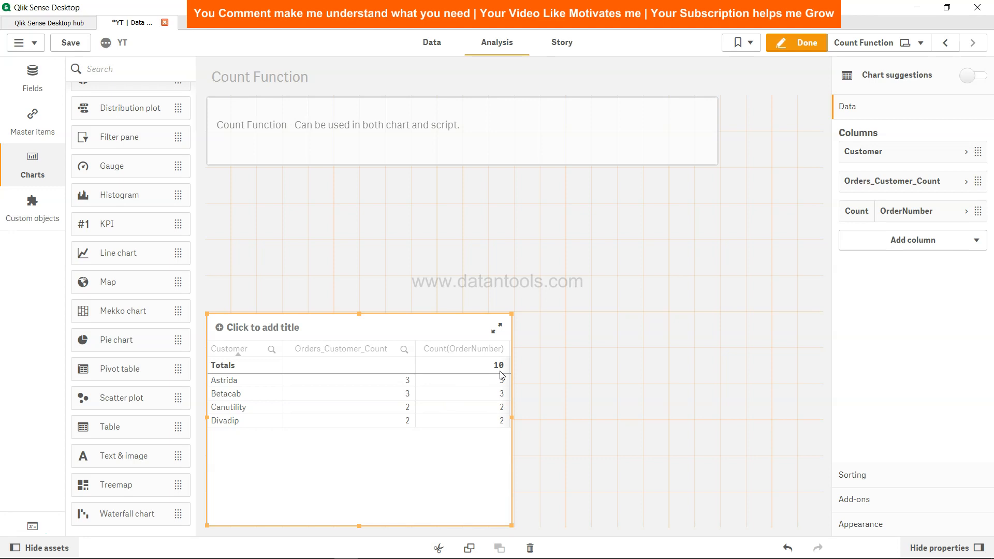
mouse_move(380, 365)
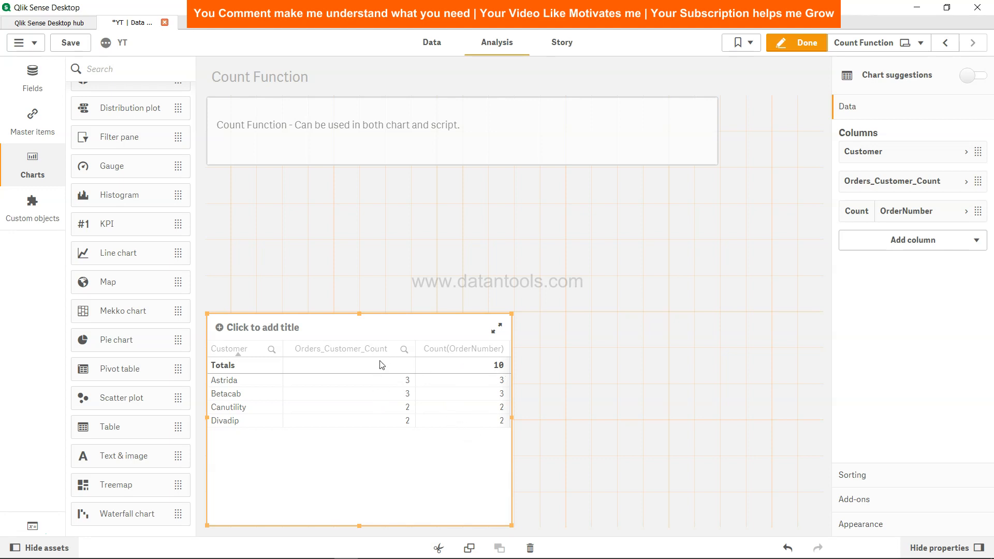
mouse_move(495, 383)
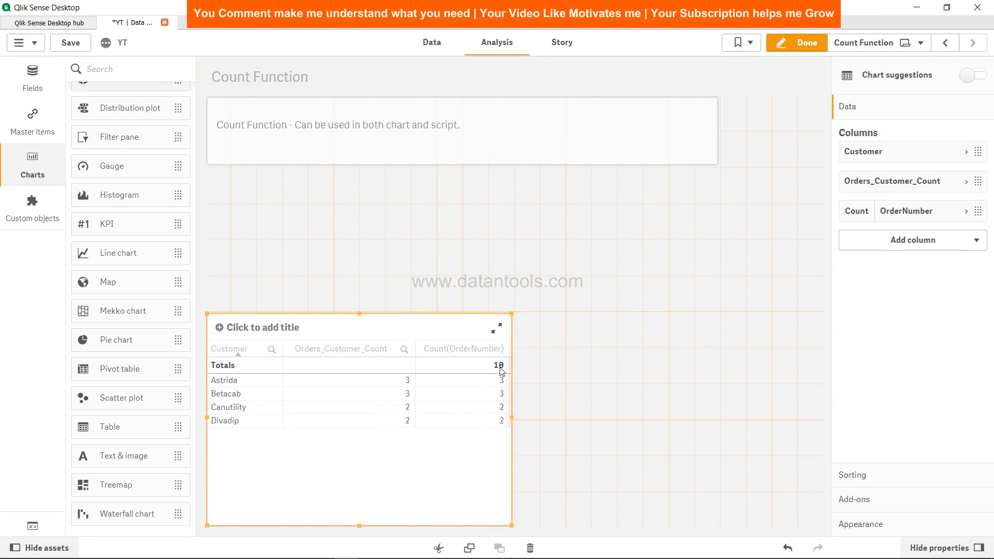
mouse_move(380, 436)
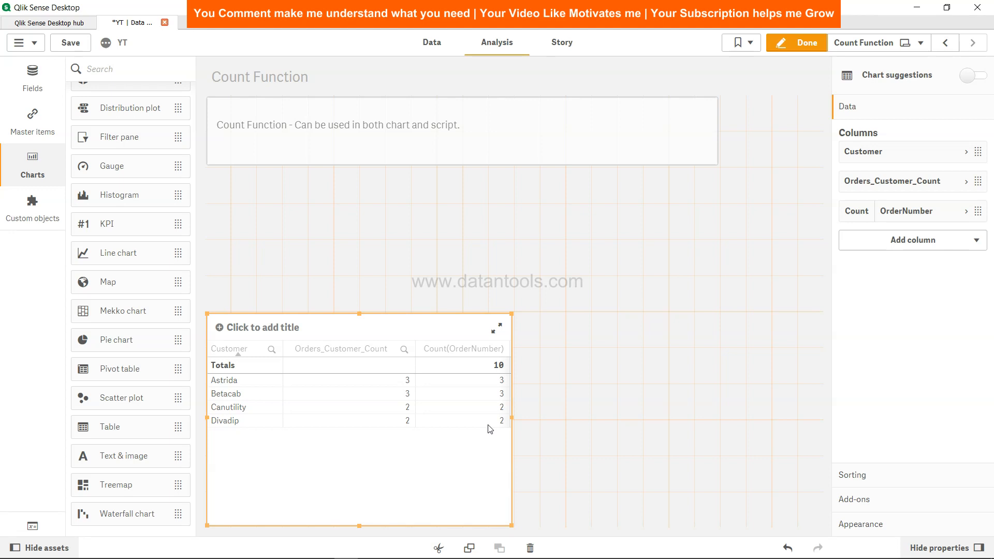
mouse_move(610, 355)
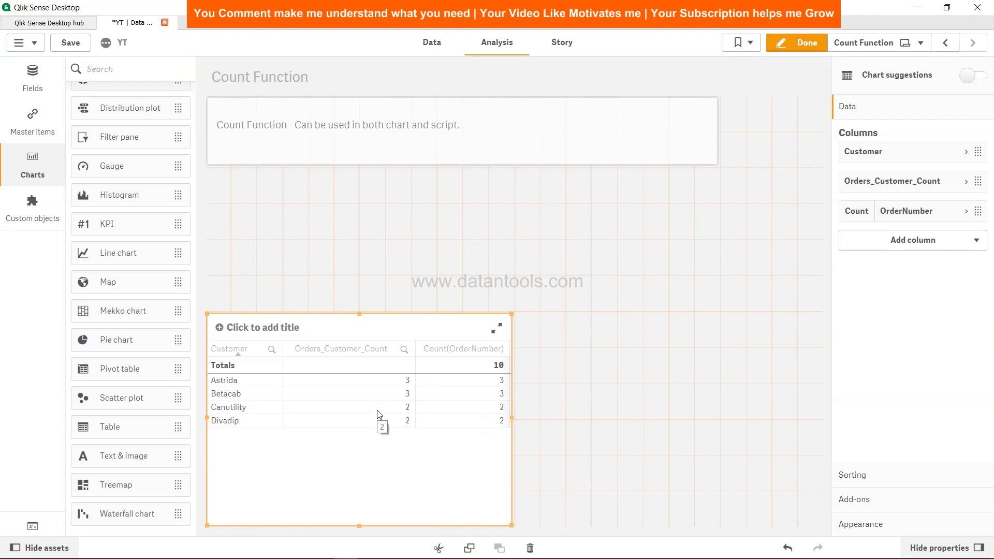
mouse_move(367, 414)
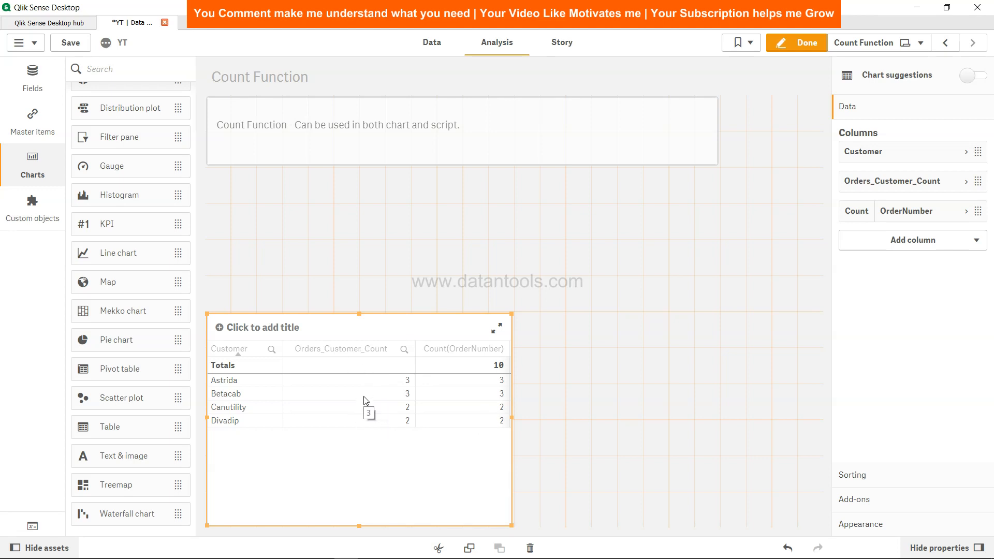
mouse_move(483, 408)
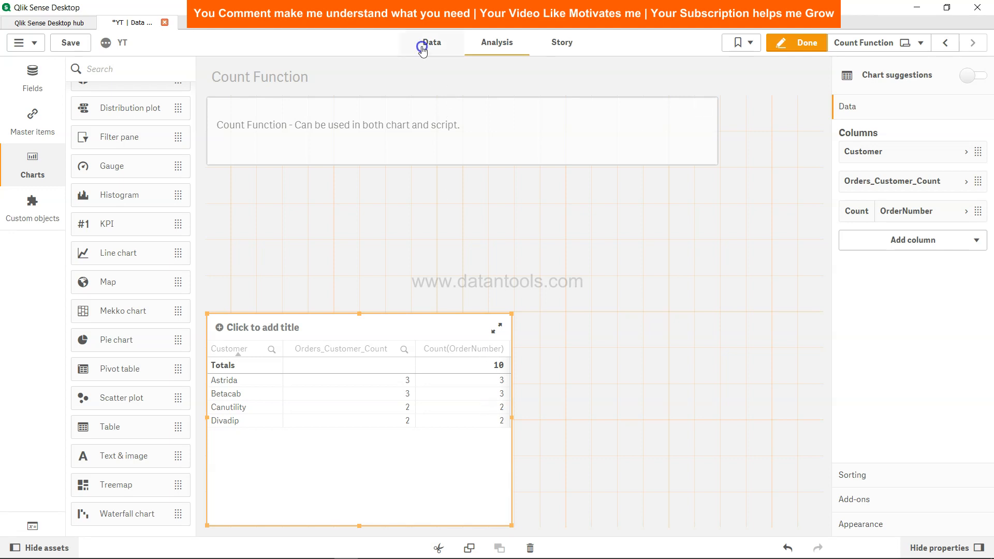
Step: Change Count1 to Count(DISTINCT OrderNumber), save the script and return to the sheet
left_click(431, 41)
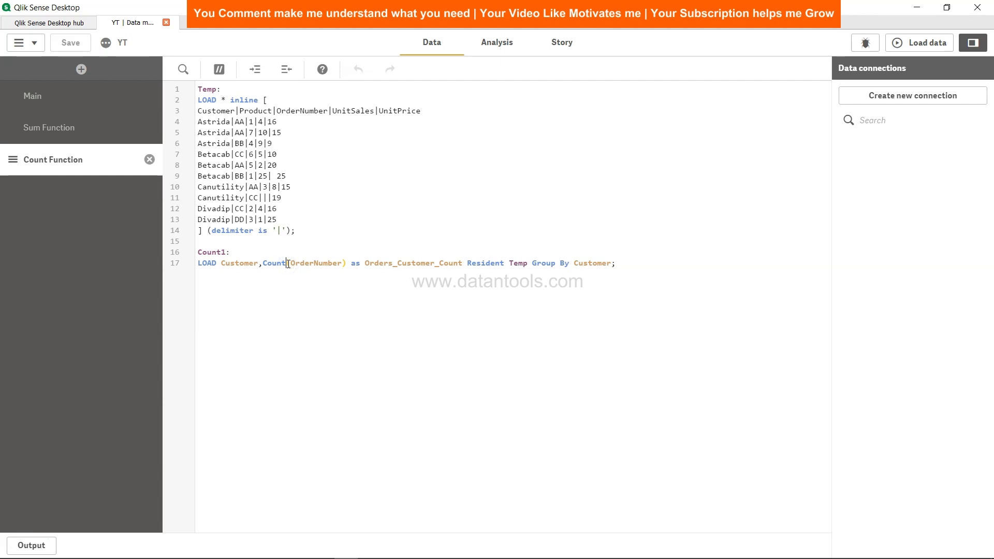
left_click(286, 263)
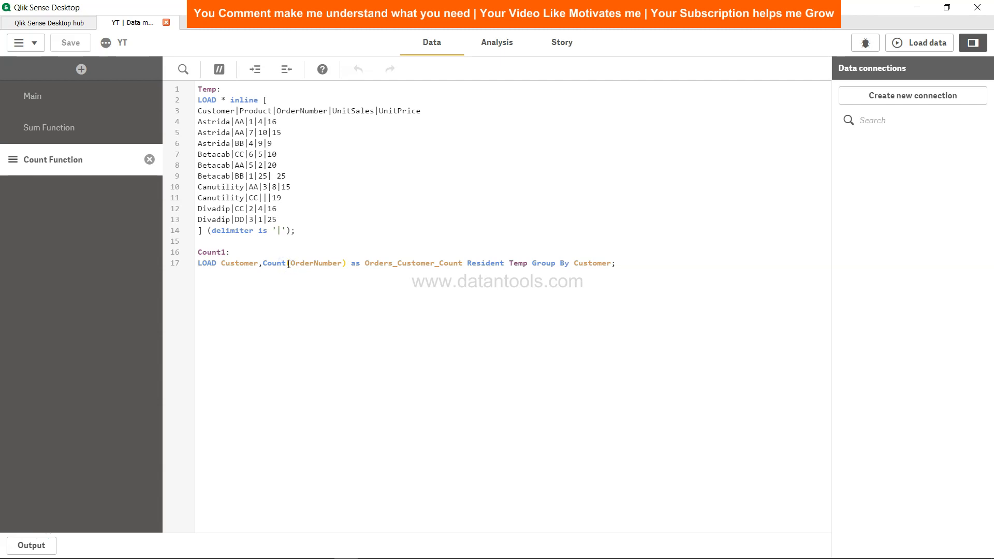
type("DISTINCT")
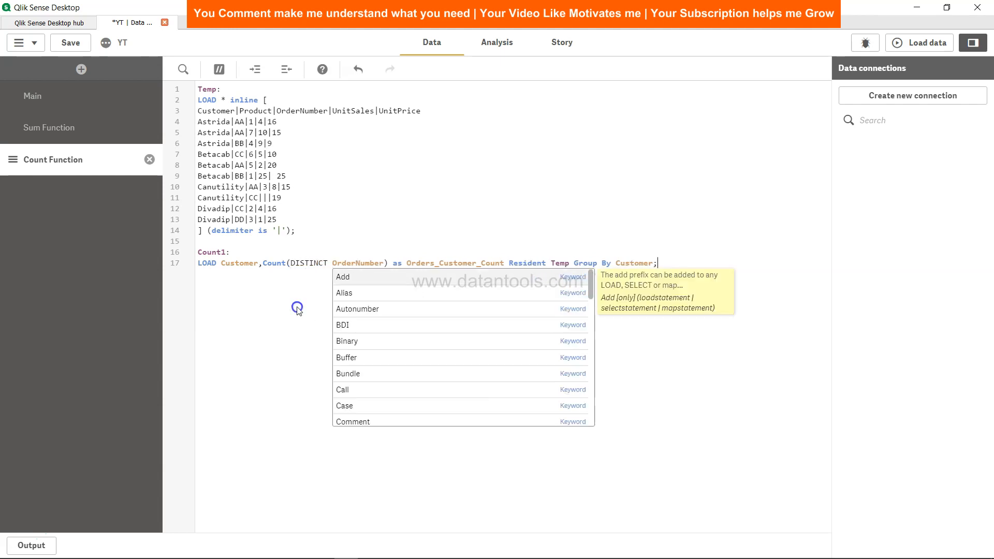
left_click(696, 266)
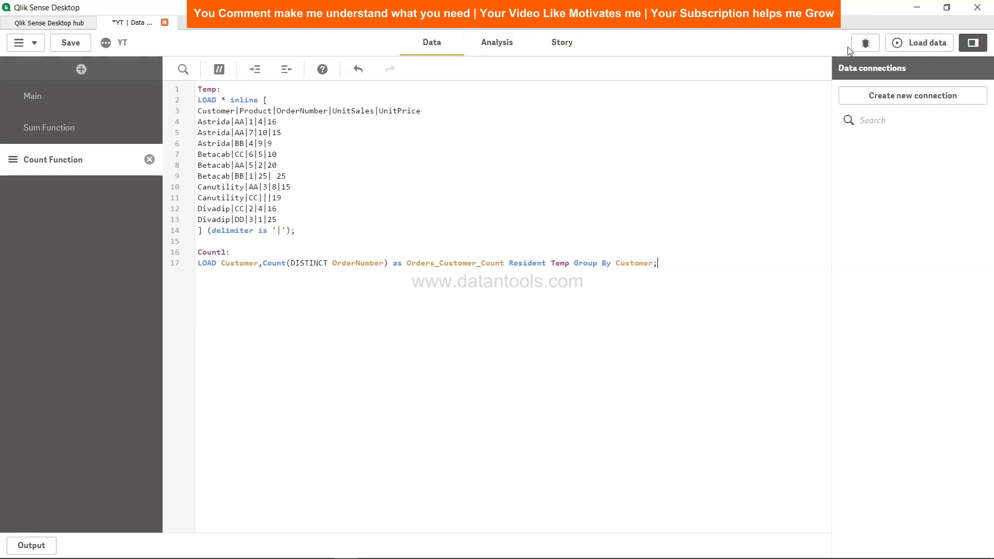
left_click(70, 43)
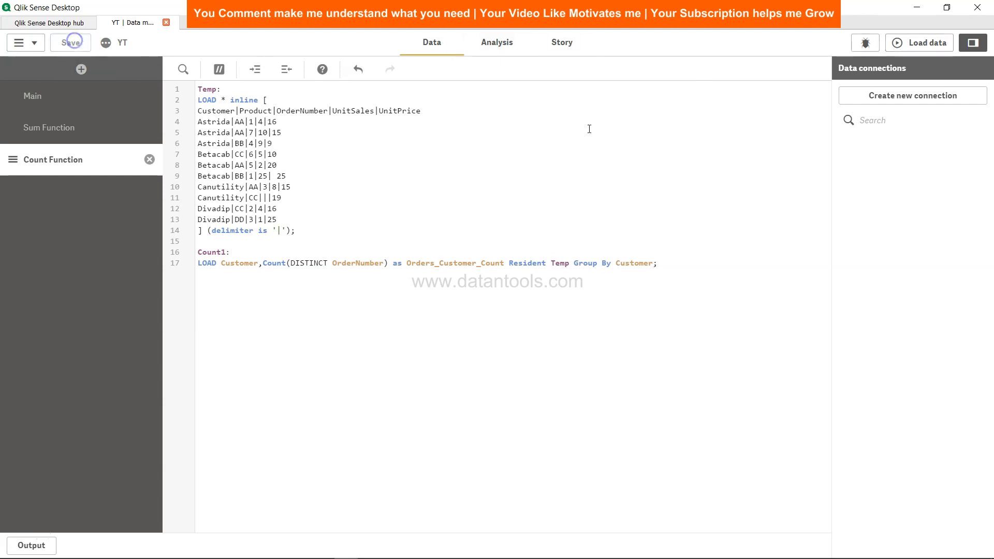
left_click(926, 42)
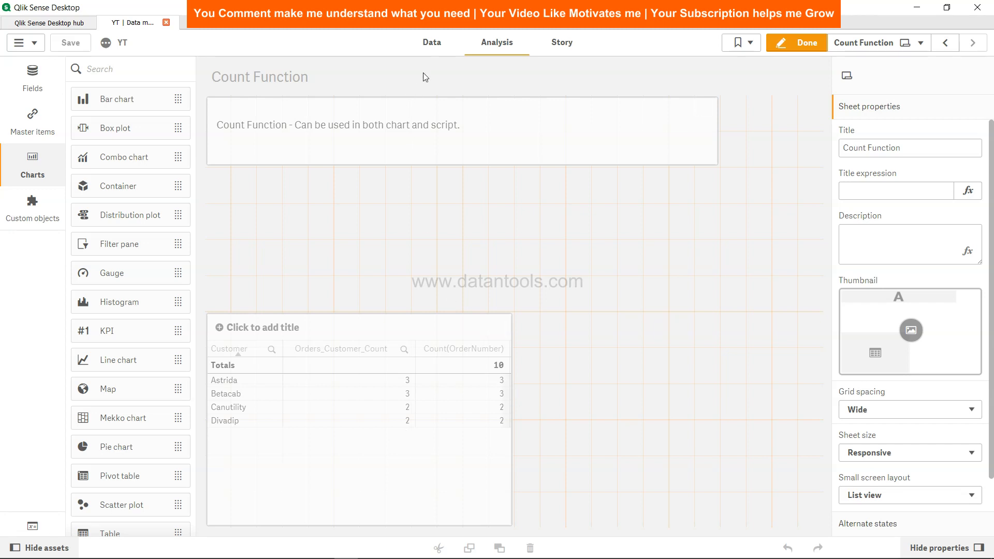
Step: Set Astrida's first OrderNumber to 7 in the inline data and save the script
left_click(431, 43)
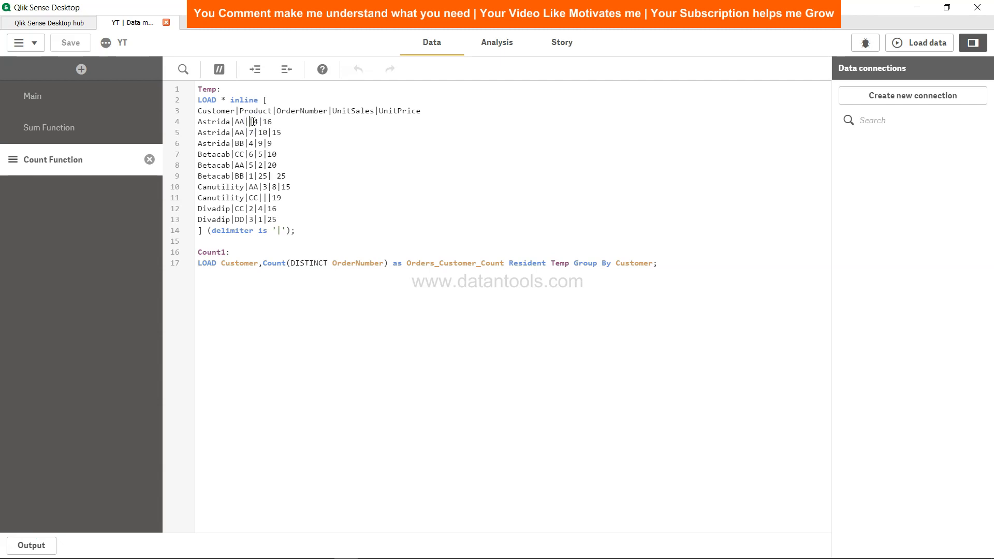
type("7")
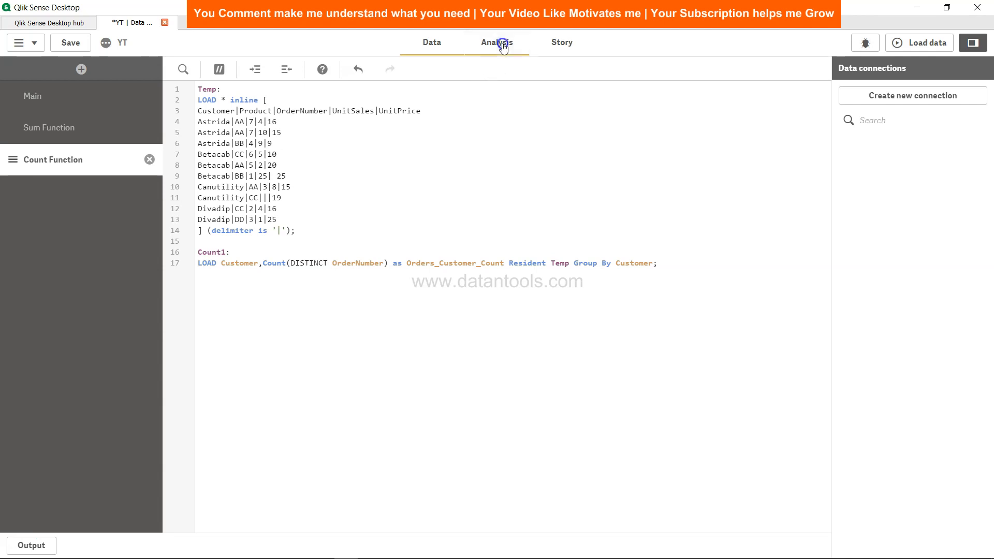
left_click(497, 43)
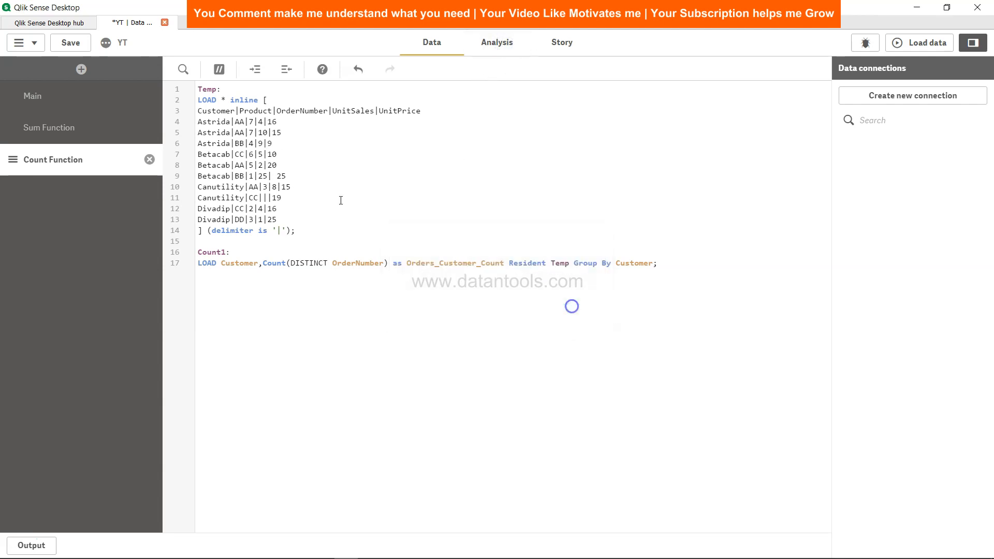
left_click(70, 43)
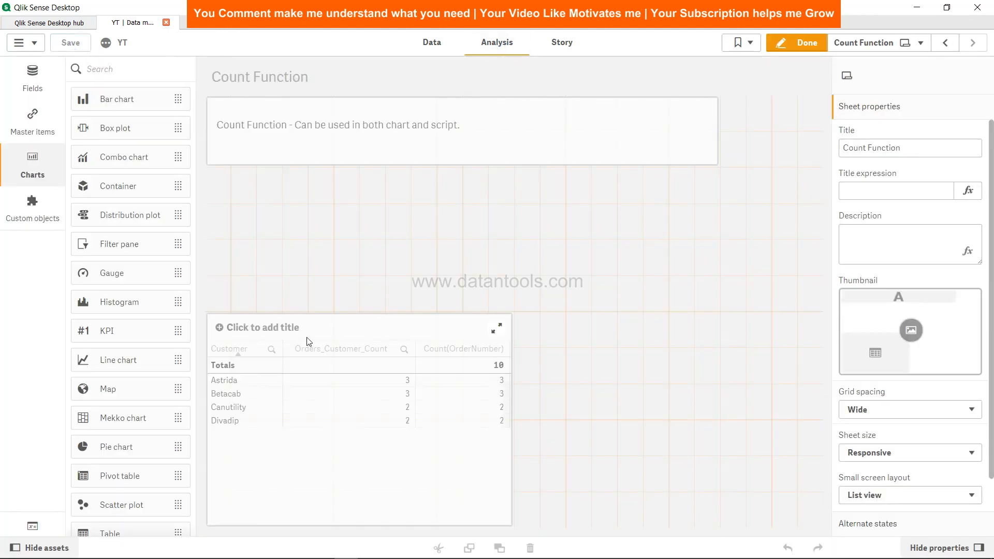
mouse_move(411, 385)
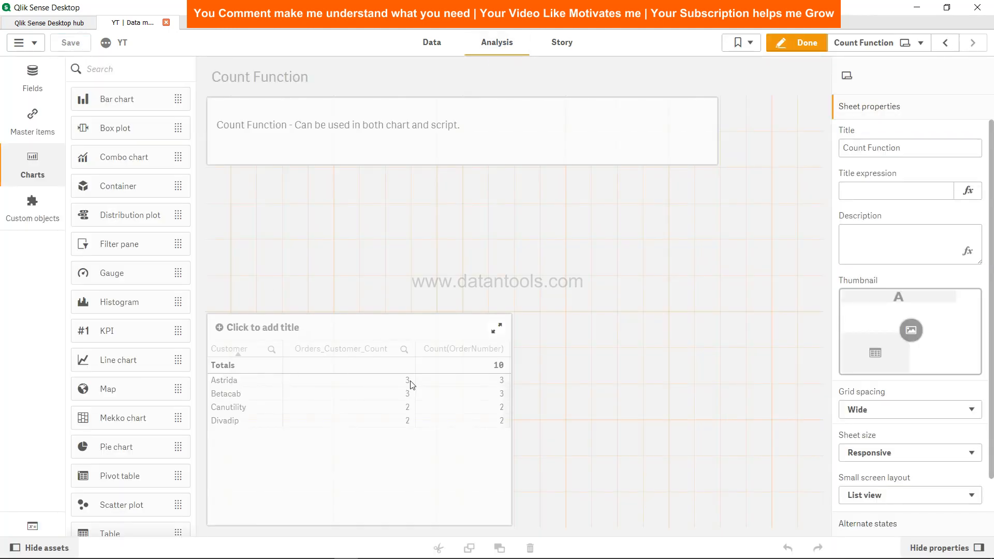
Step: Reload the data so Astrida's script count shows 2 versus the front-end 3
left_click(431, 42)
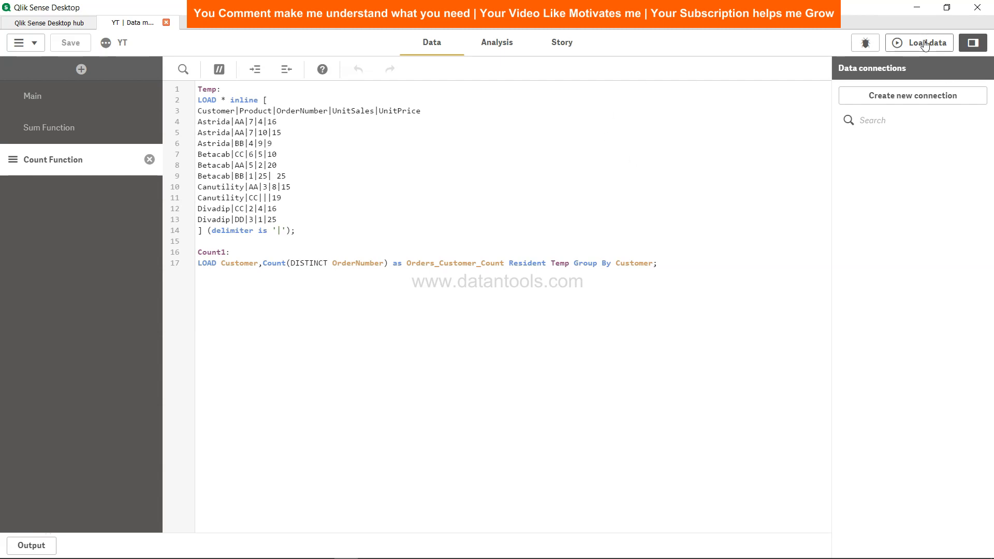
left_click(923, 42)
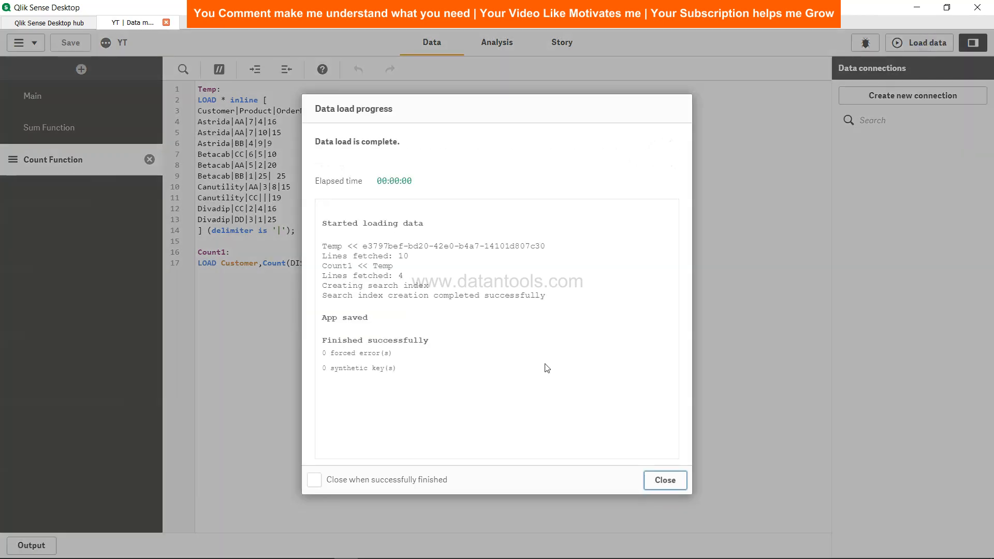
left_click(664, 479)
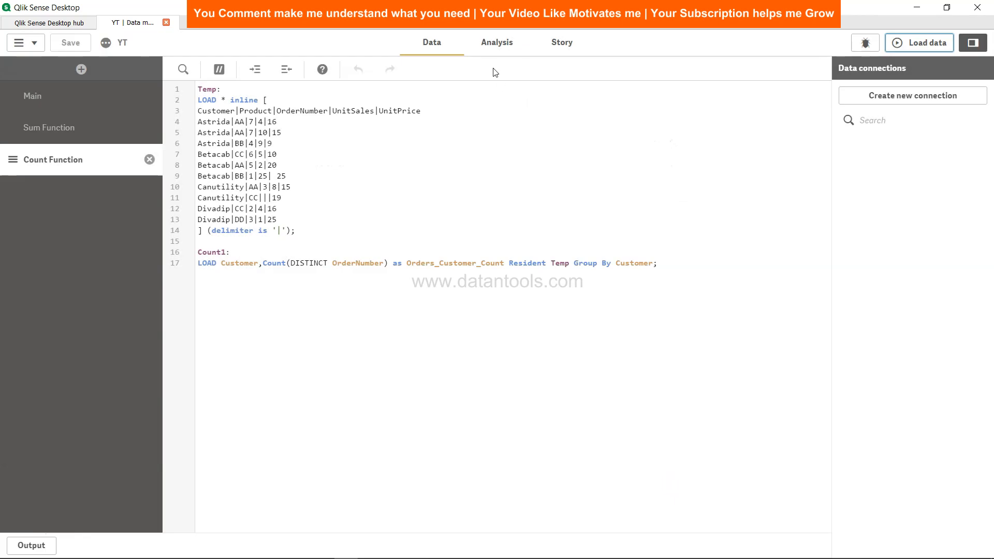
left_click(497, 42)
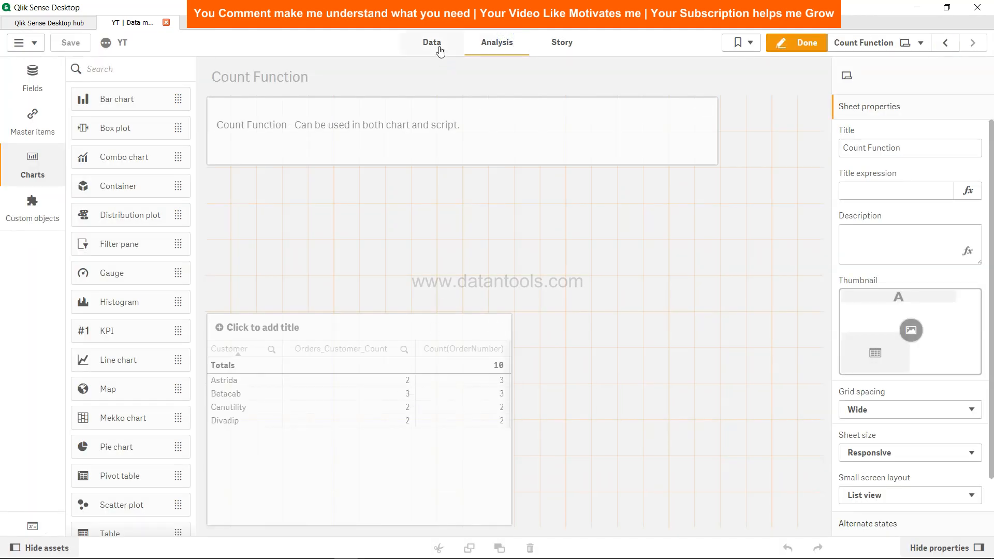
Step: Restore Astrida's first OrderNumber to 1 in the inline data
left_click(430, 42)
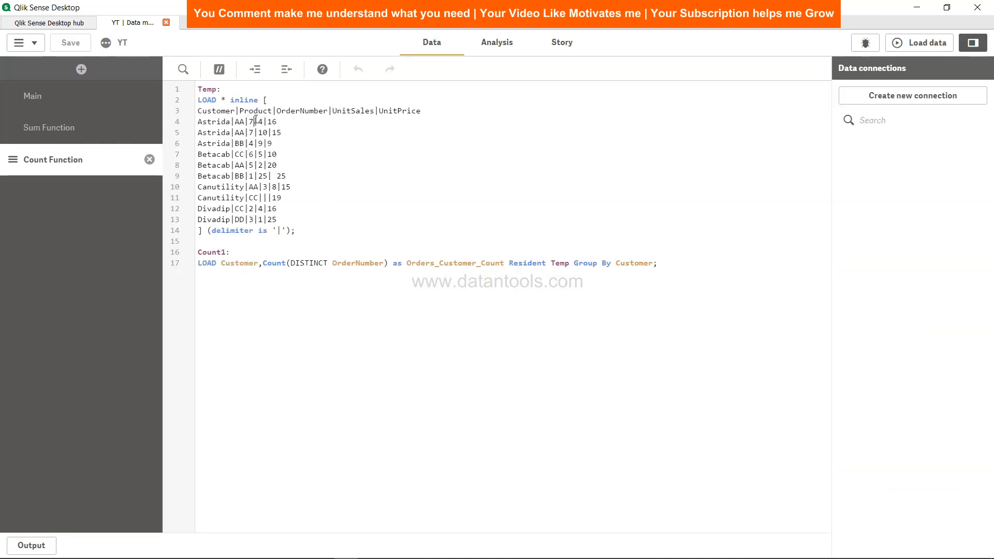
type("1")
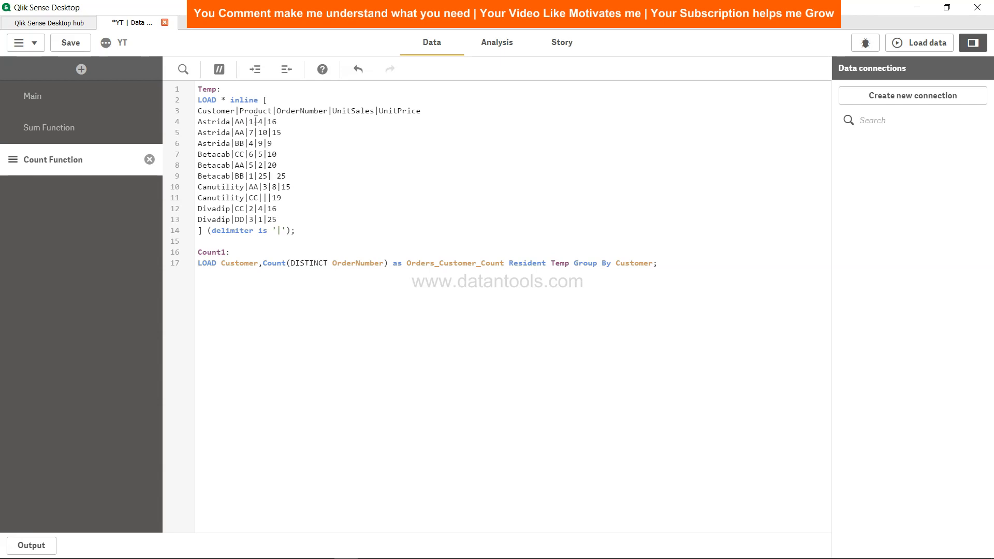
left_click(70, 42)
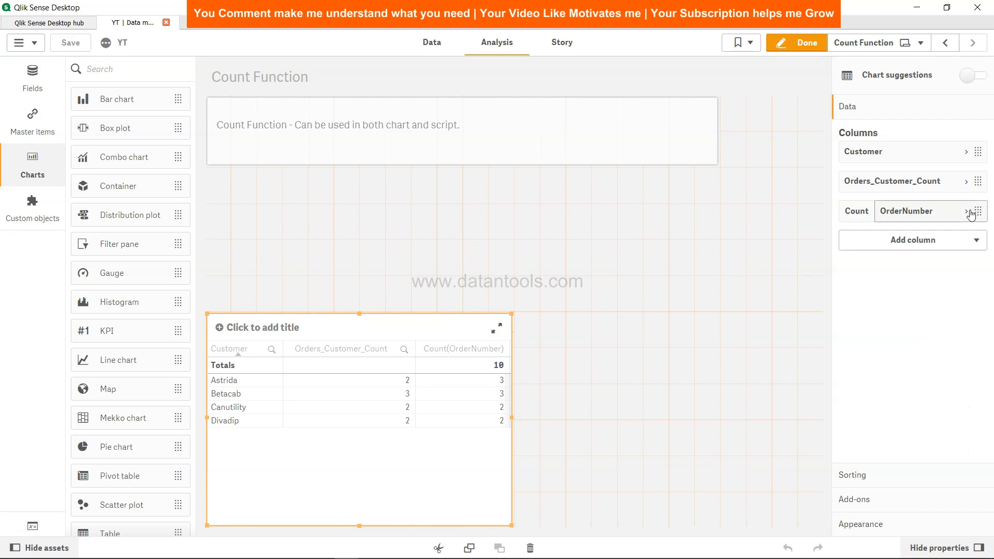
Step: Review the Count(OrderNumber) measure's expression and DISTINCT syntax, then cancel without changes
left_click(970, 213)
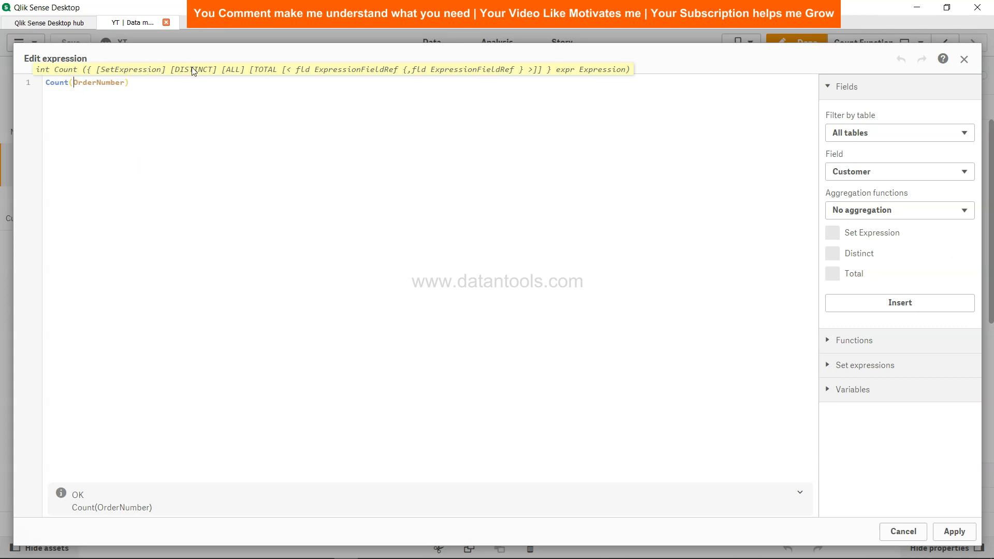
mouse_move(241, 75)
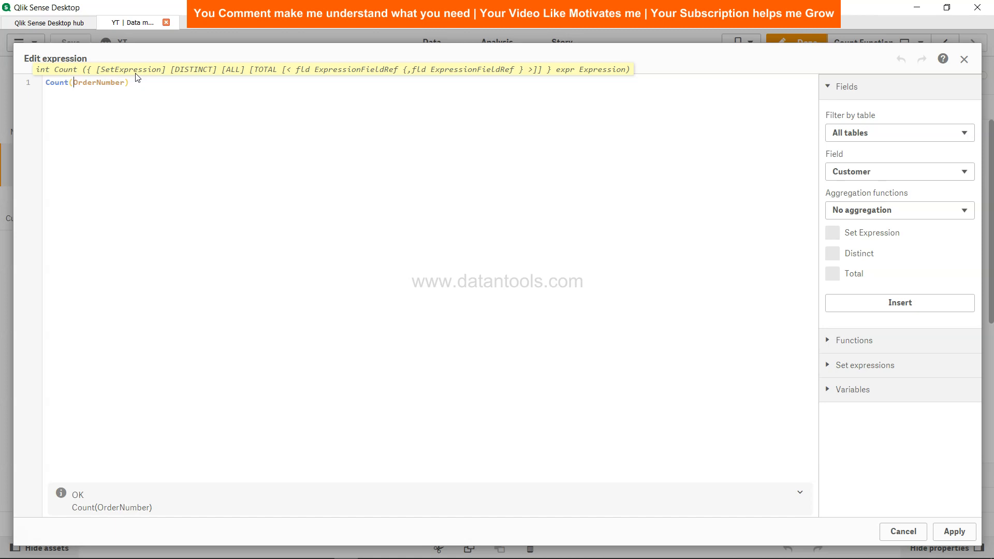
mouse_move(205, 76)
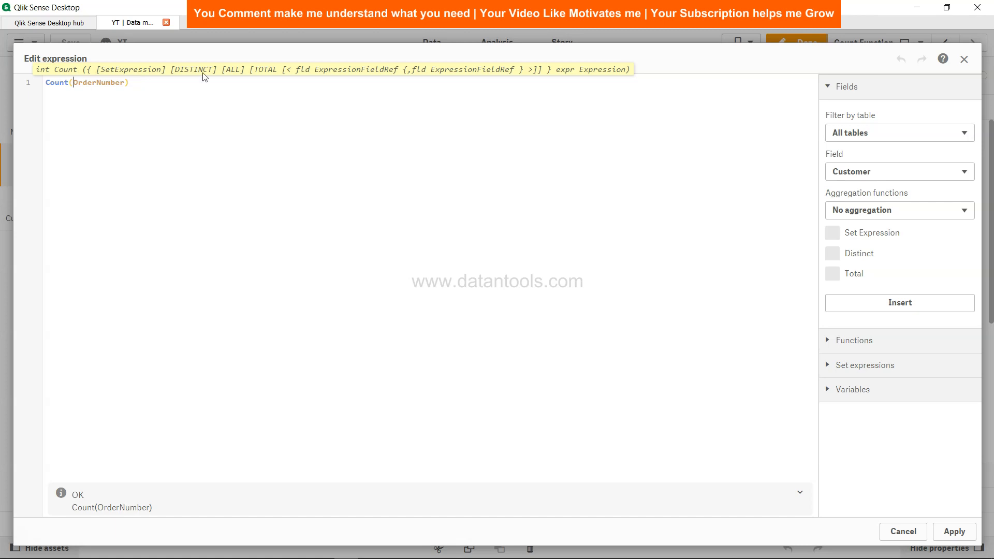
left_click(954, 531)
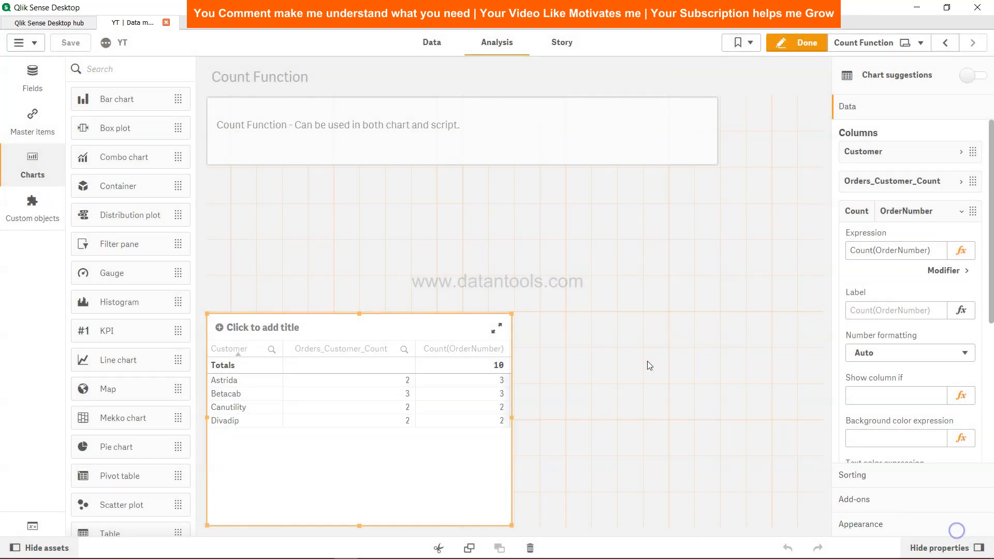
mouse_move(608, 334)
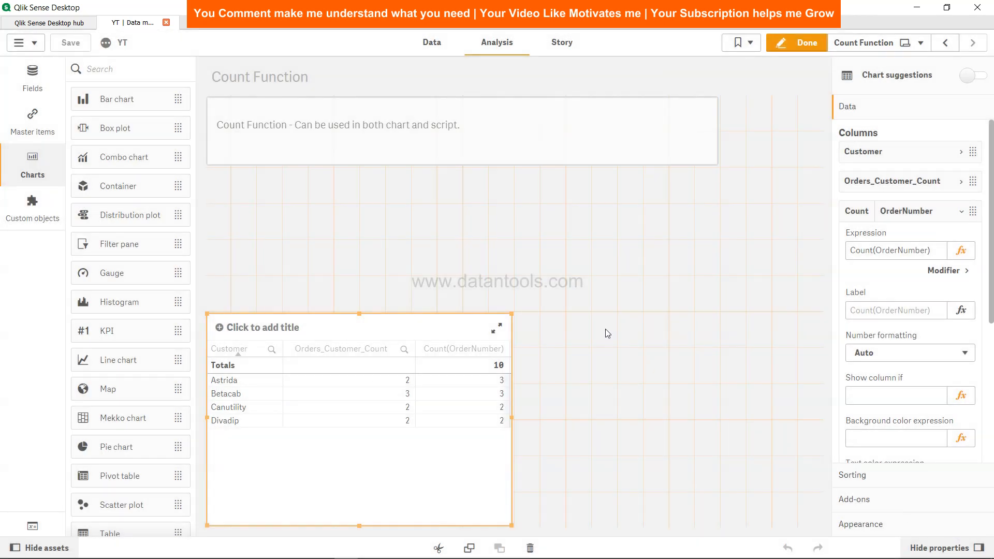